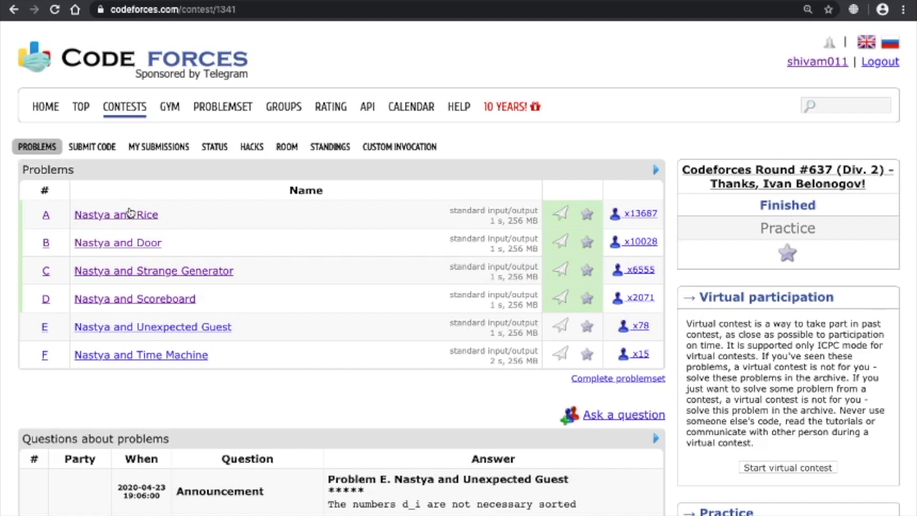
mouse_move(183, 240)
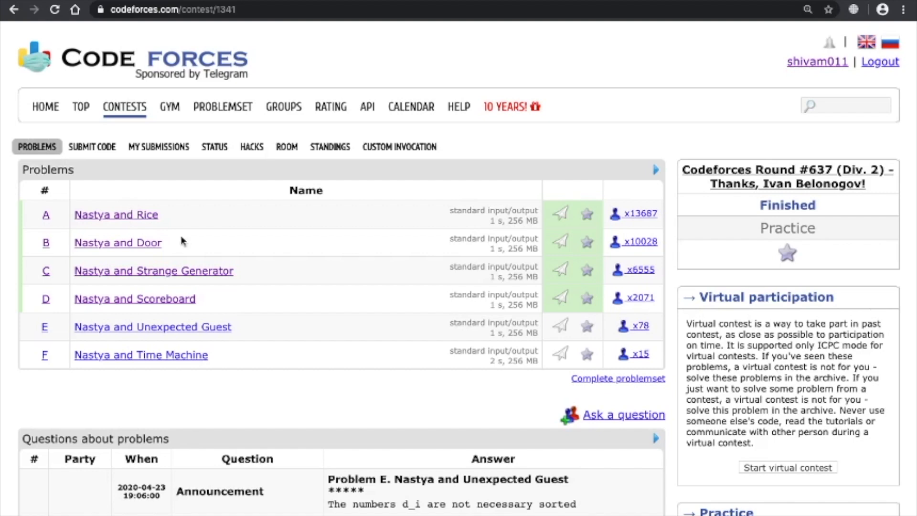
Open the Nastya and Rice problem statement and read through it before switching to the editor.
click(117, 214)
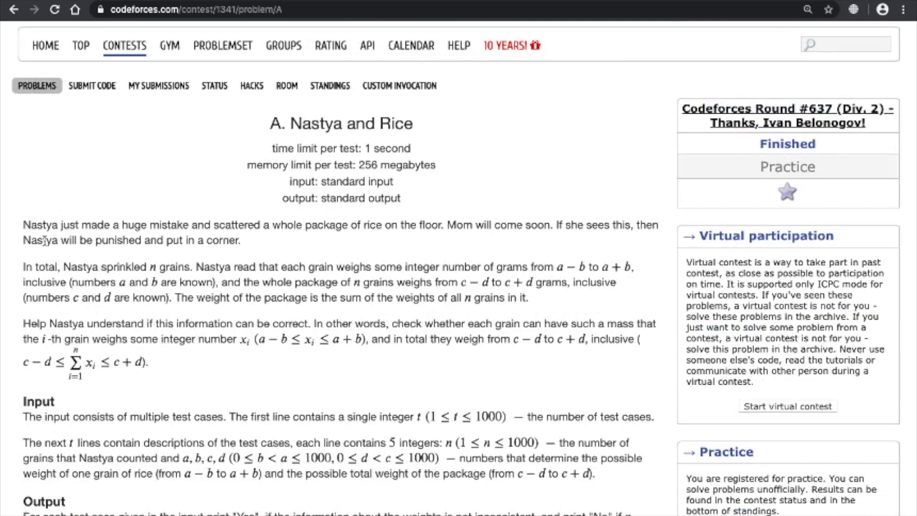
mouse_move(216, 240)
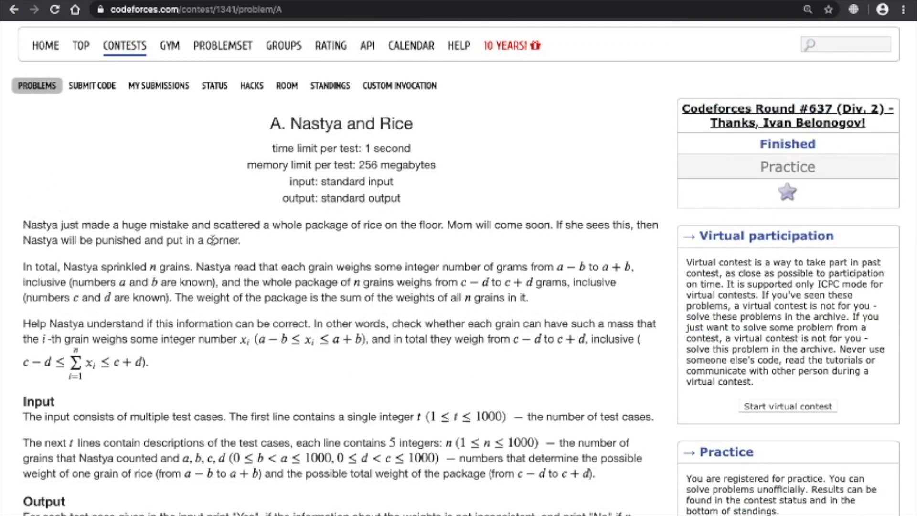
mouse_move(377, 245)
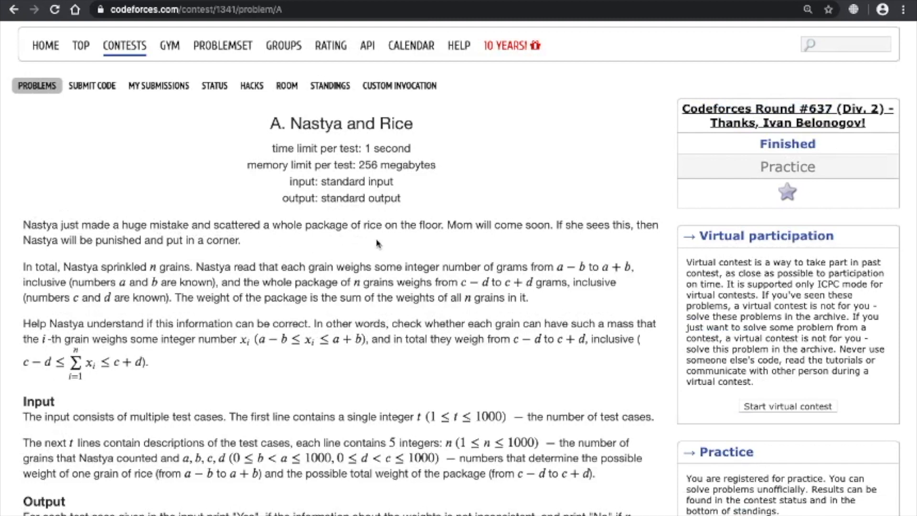
mouse_move(508, 243)
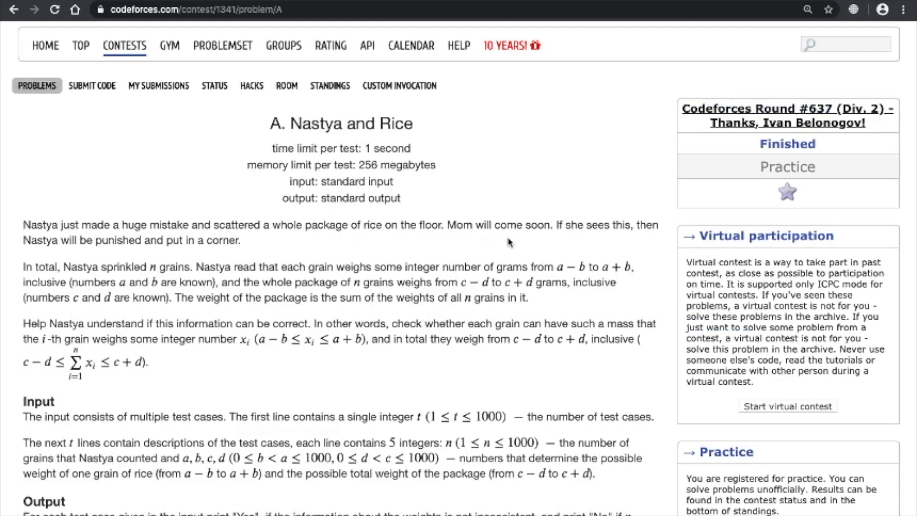
mouse_move(626, 237)
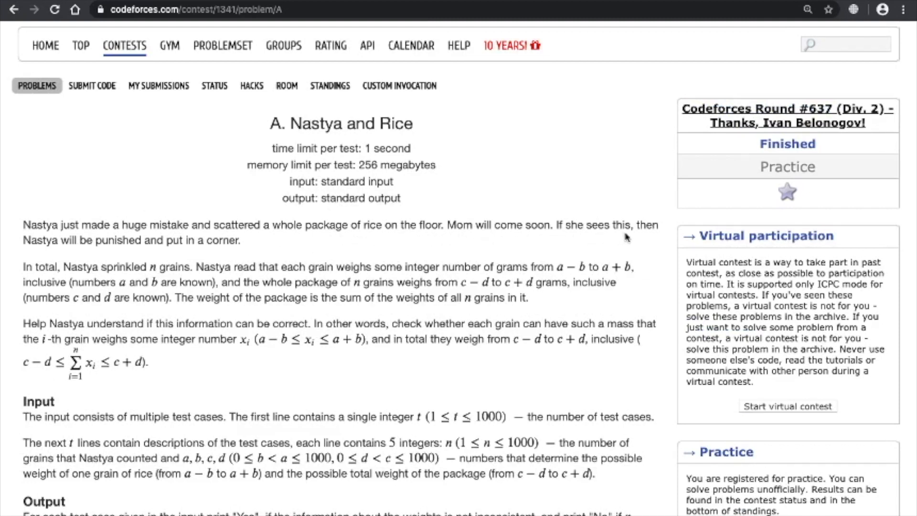
mouse_move(132, 258)
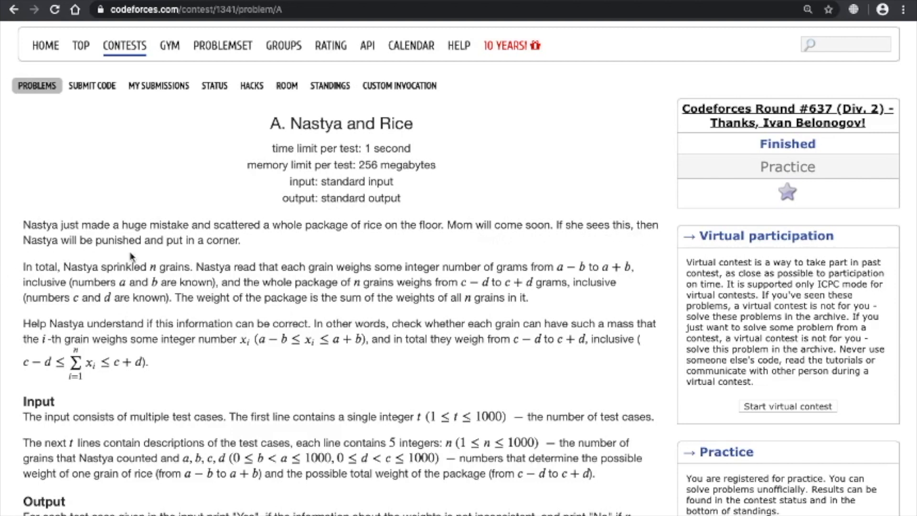
mouse_move(235, 252)
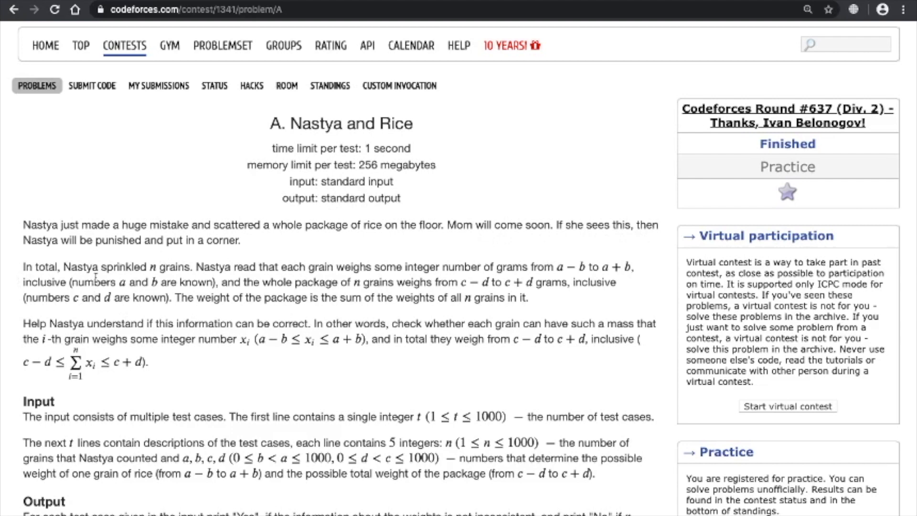
mouse_move(163, 281)
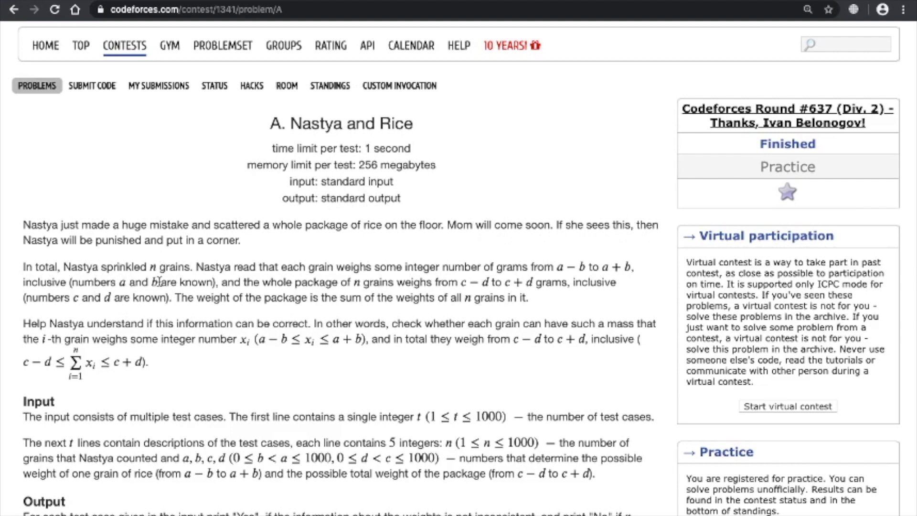
mouse_move(321, 282)
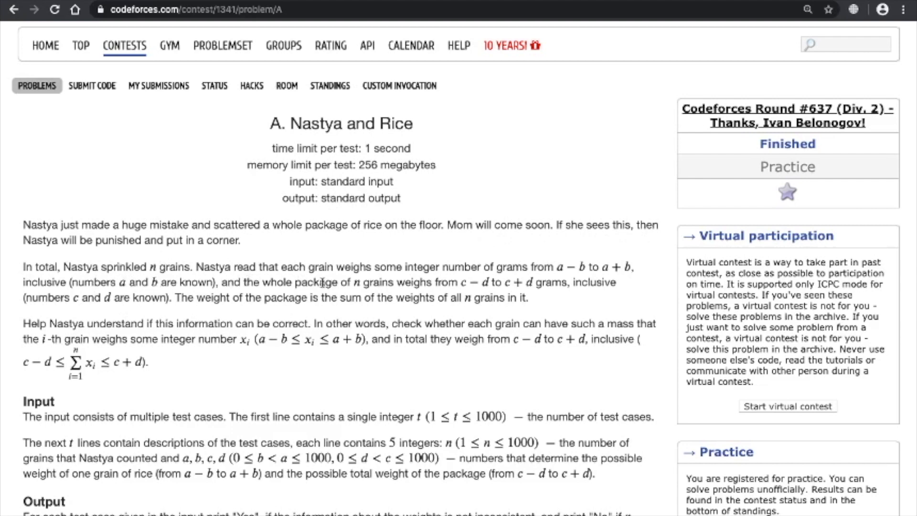
mouse_move(438, 296)
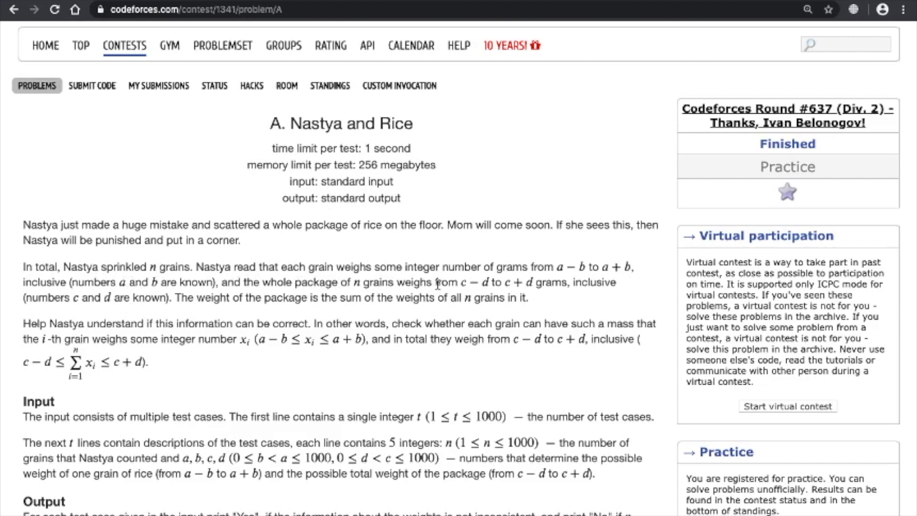
mouse_move(557, 283)
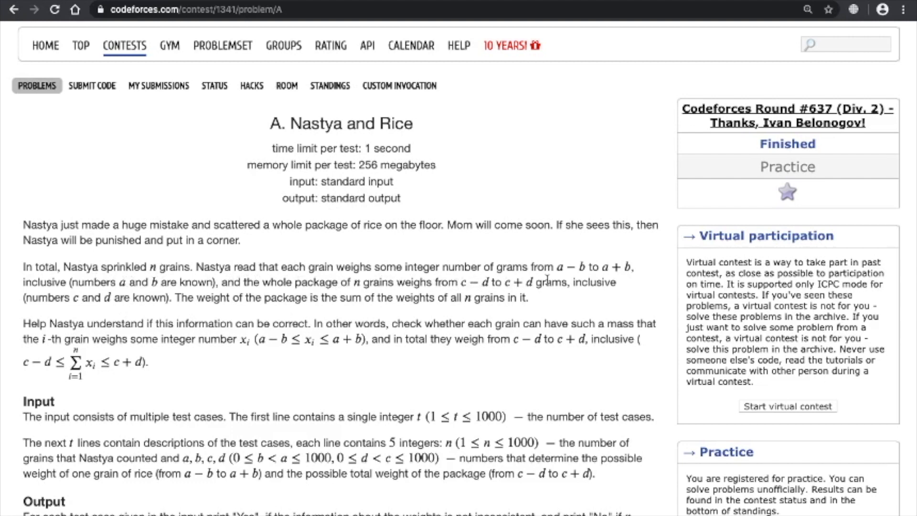
mouse_move(650, 283)
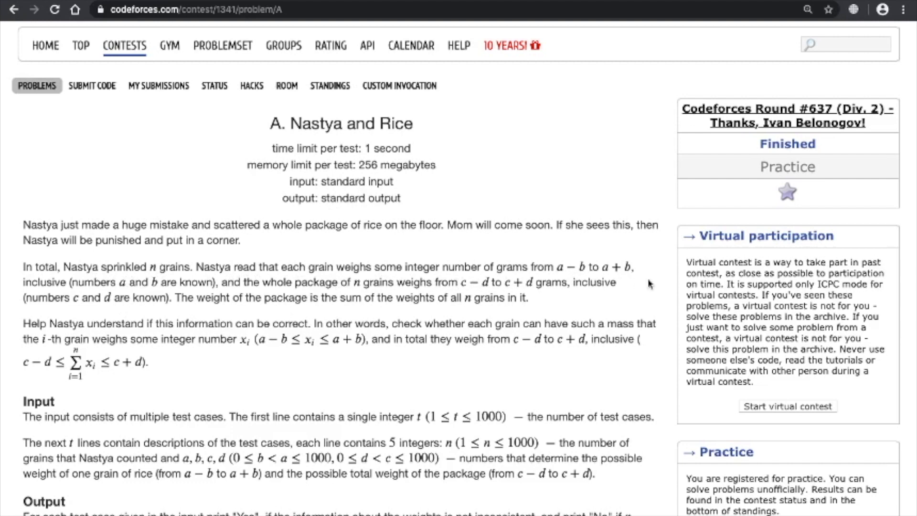
mouse_move(49, 296)
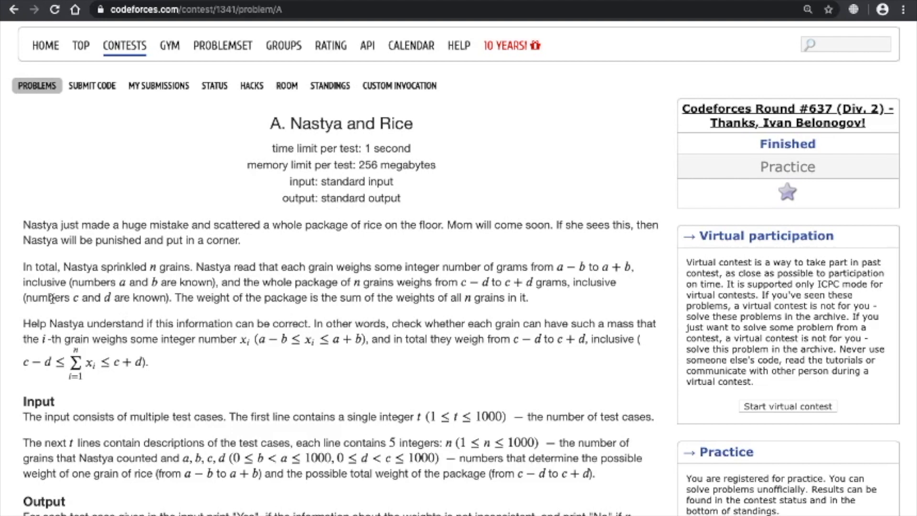
mouse_move(43, 285)
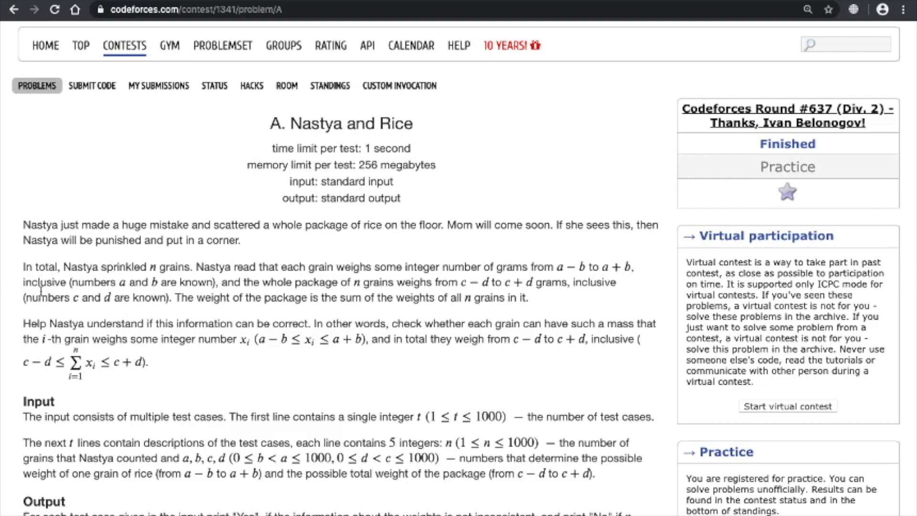
mouse_move(178, 330)
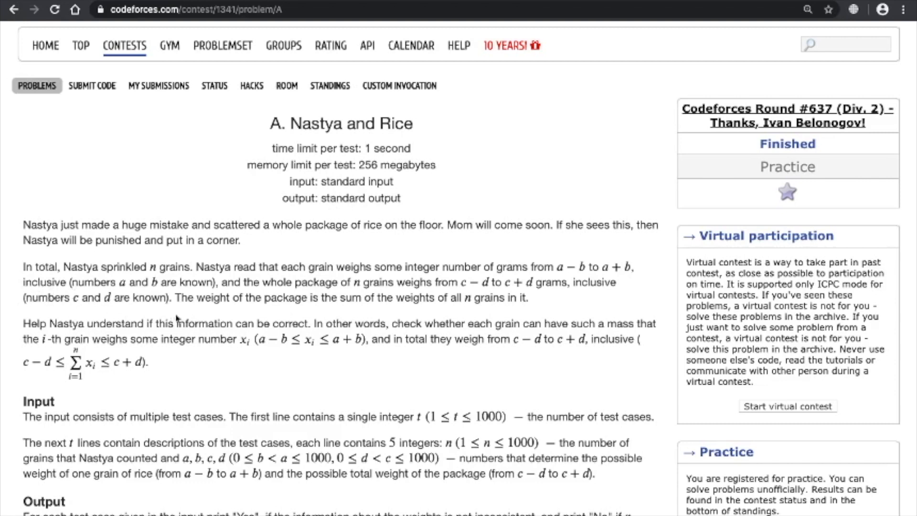
mouse_move(330, 306)
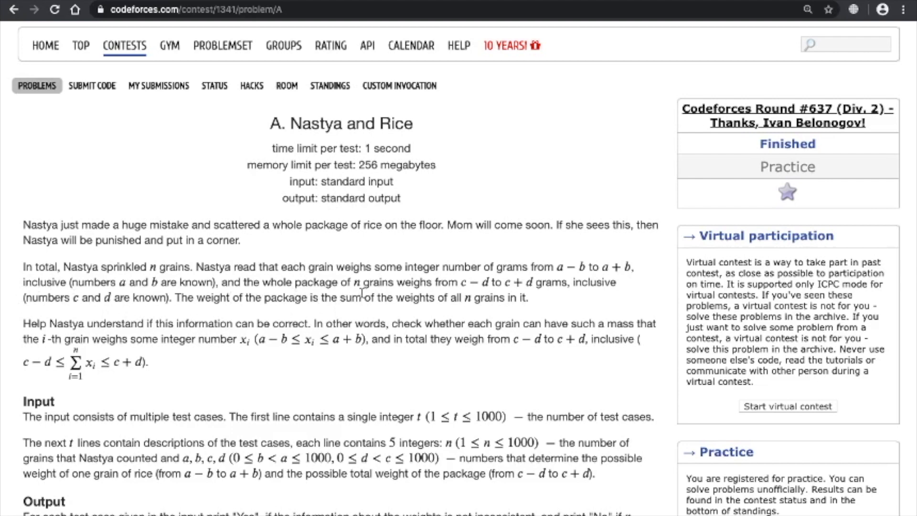
mouse_move(482, 284)
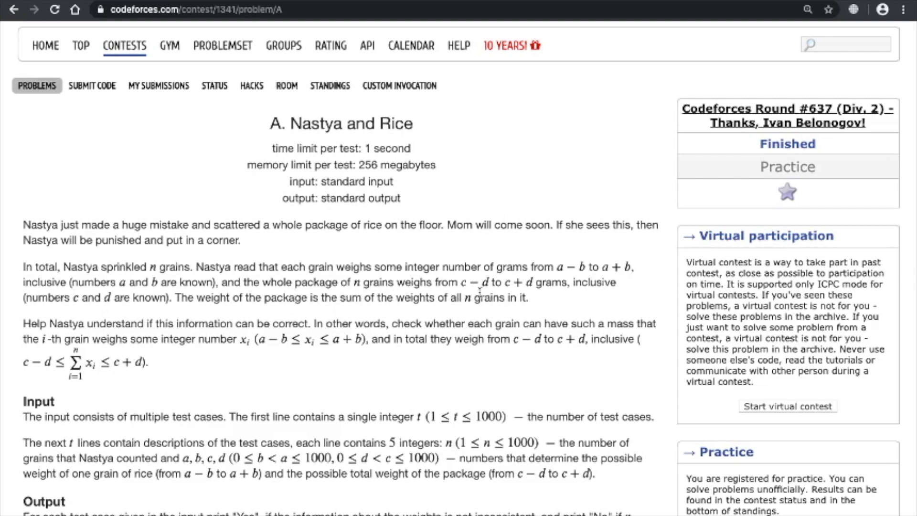
mouse_move(541, 302)
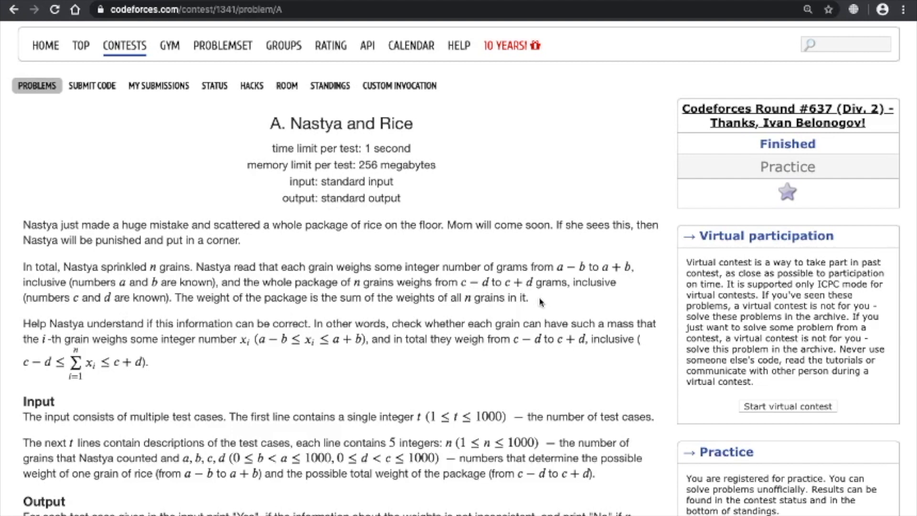
mouse_move(470, 288)
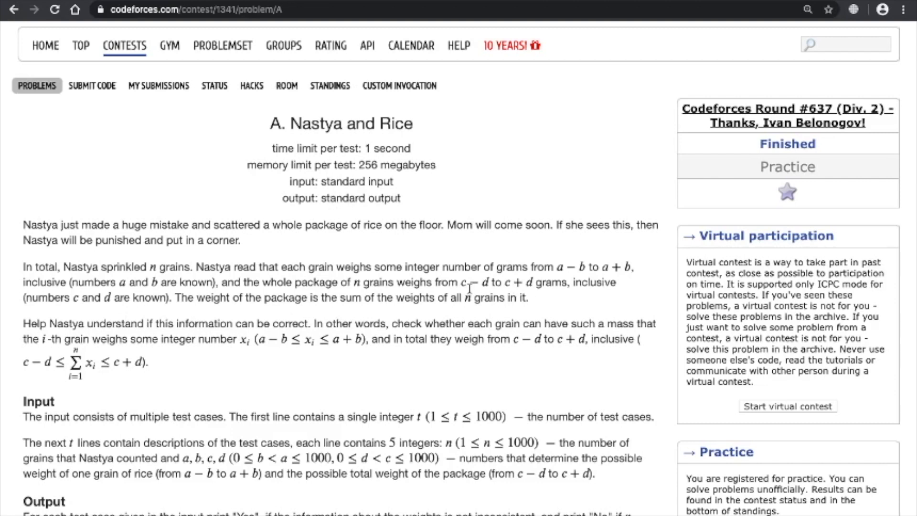
mouse_move(536, 294)
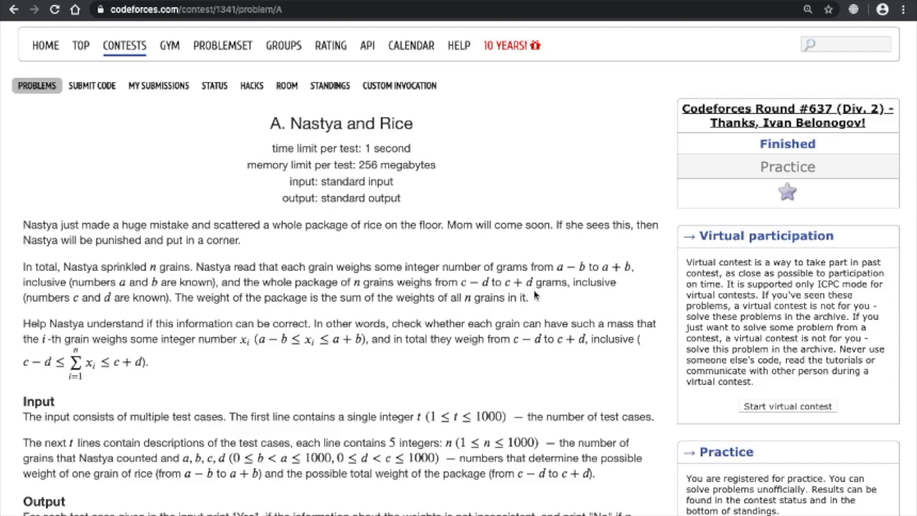
mouse_move(182, 315)
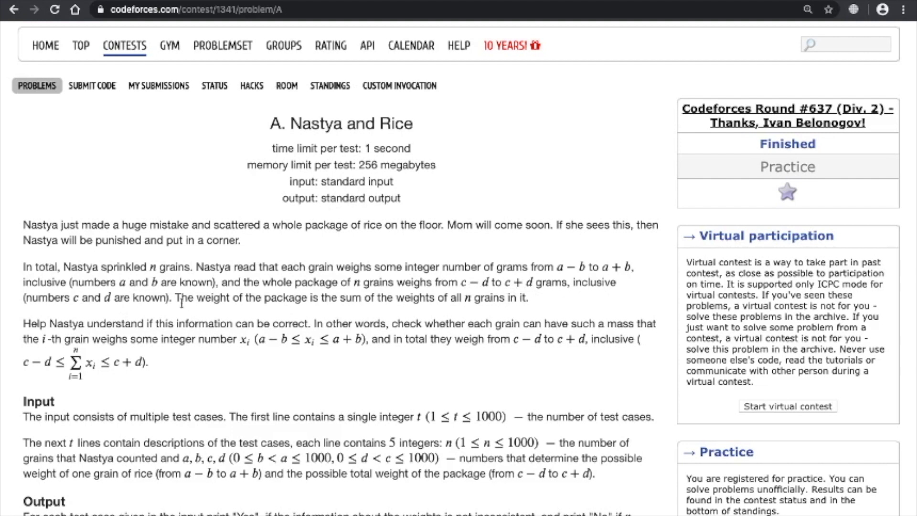
mouse_move(403, 311)
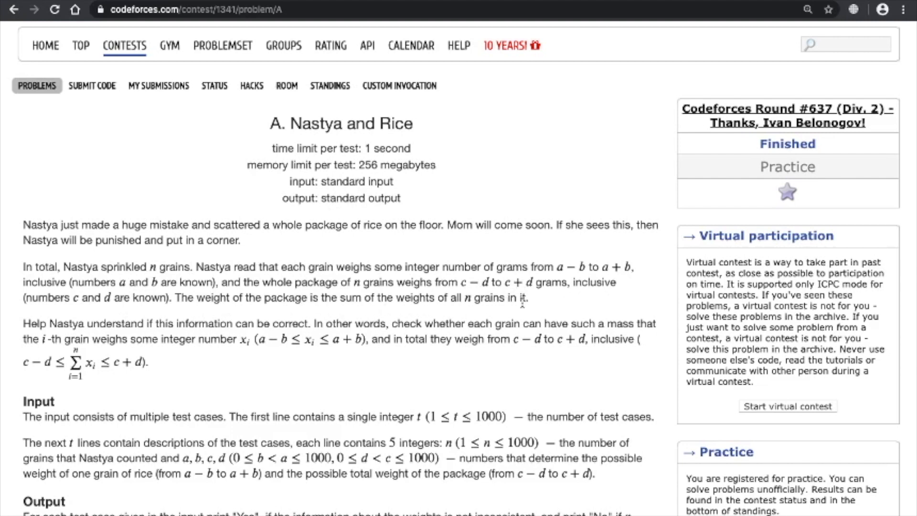
mouse_move(129, 350)
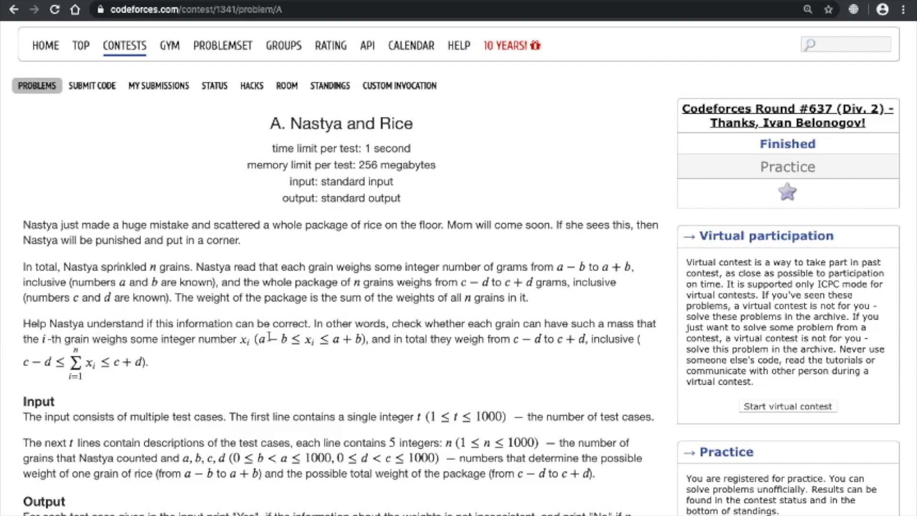
mouse_move(487, 325)
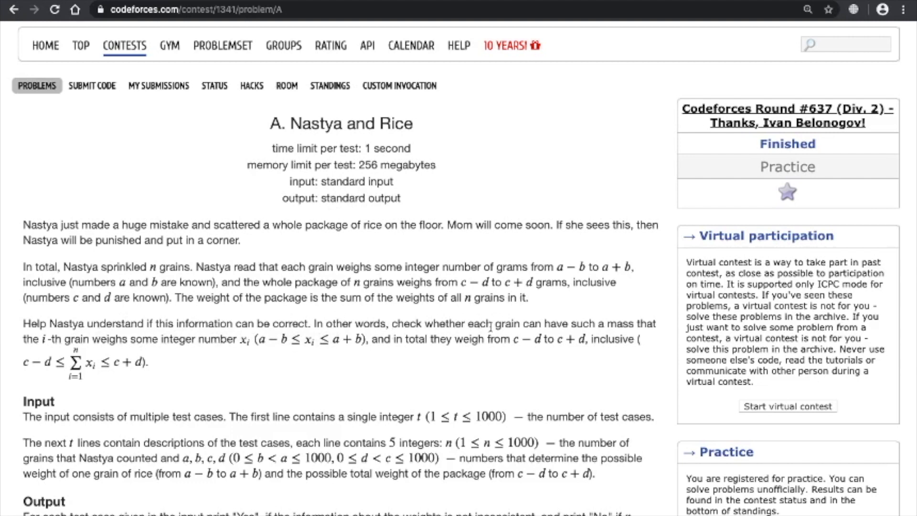
mouse_move(637, 336)
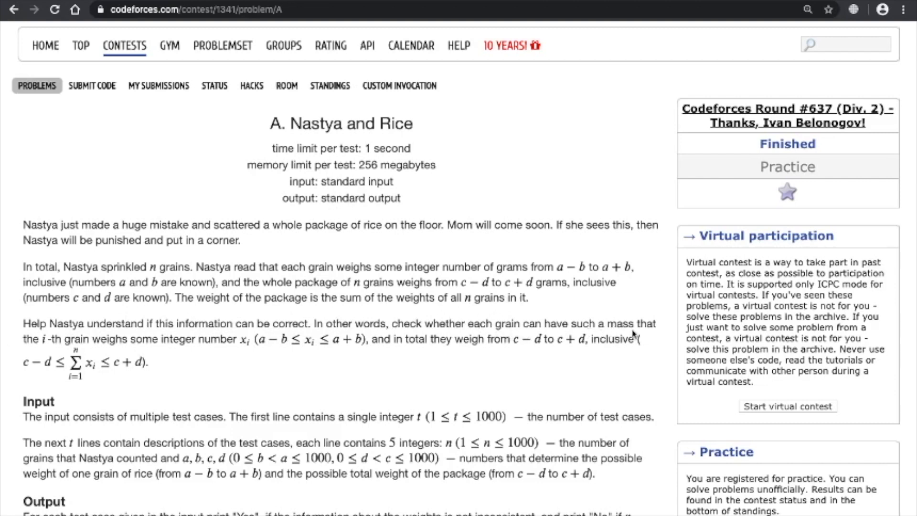
mouse_move(157, 359)
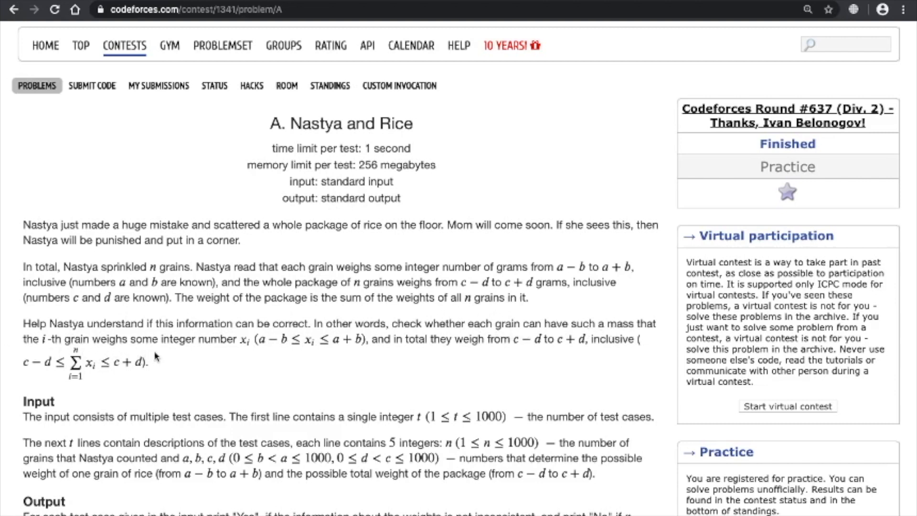
mouse_move(263, 371)
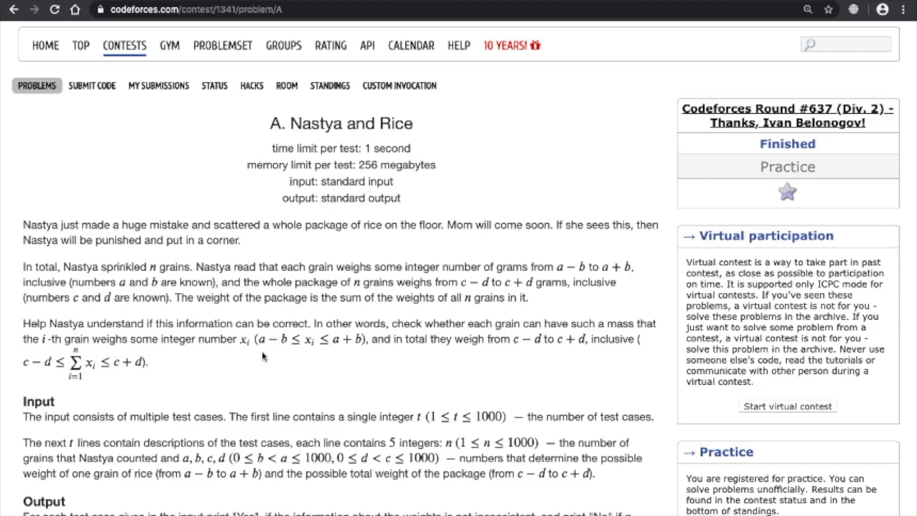
mouse_move(474, 352)
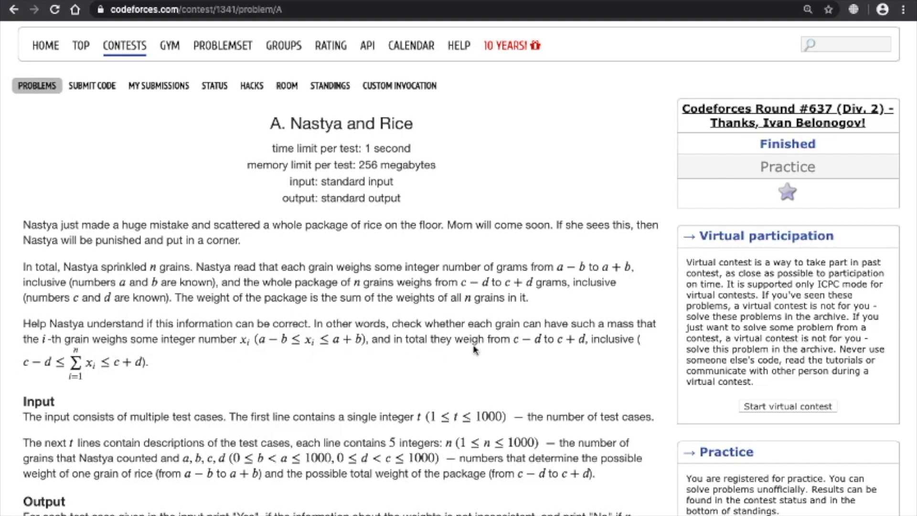
mouse_move(588, 353)
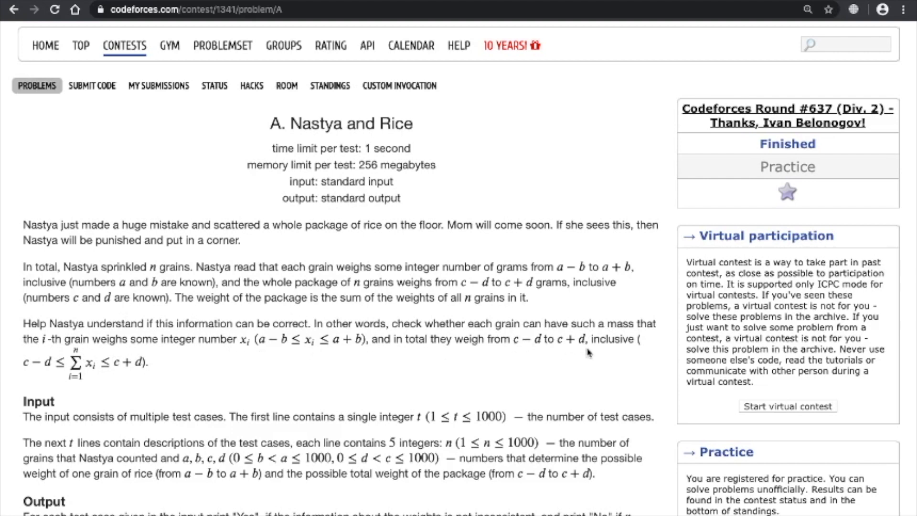
mouse_move(606, 355)
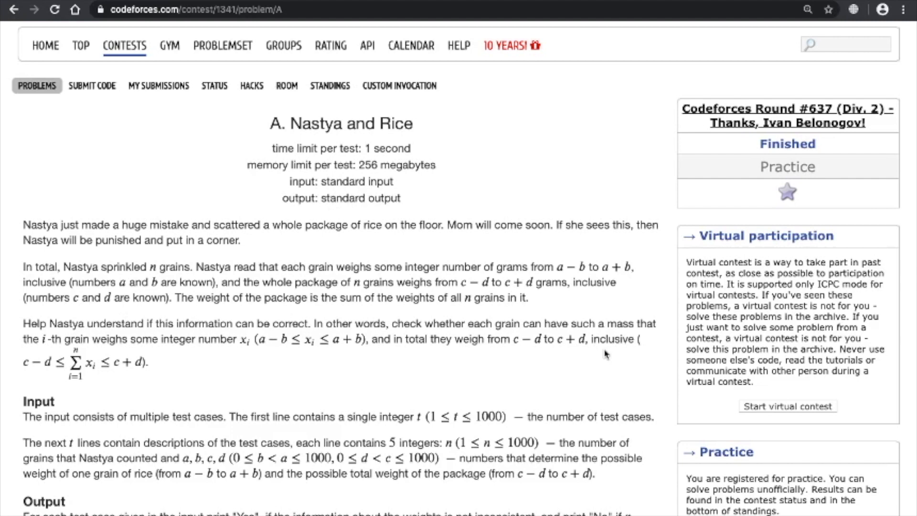
mouse_move(523, 340)
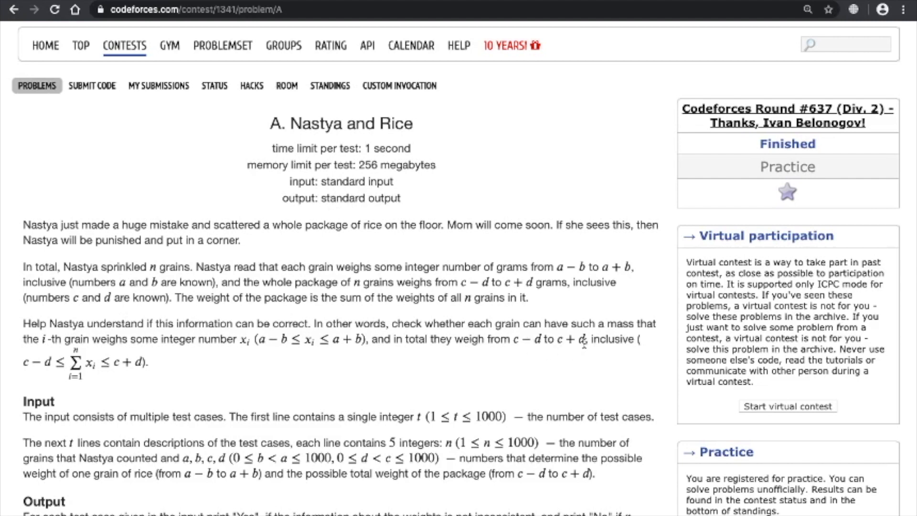
mouse_move(528, 346)
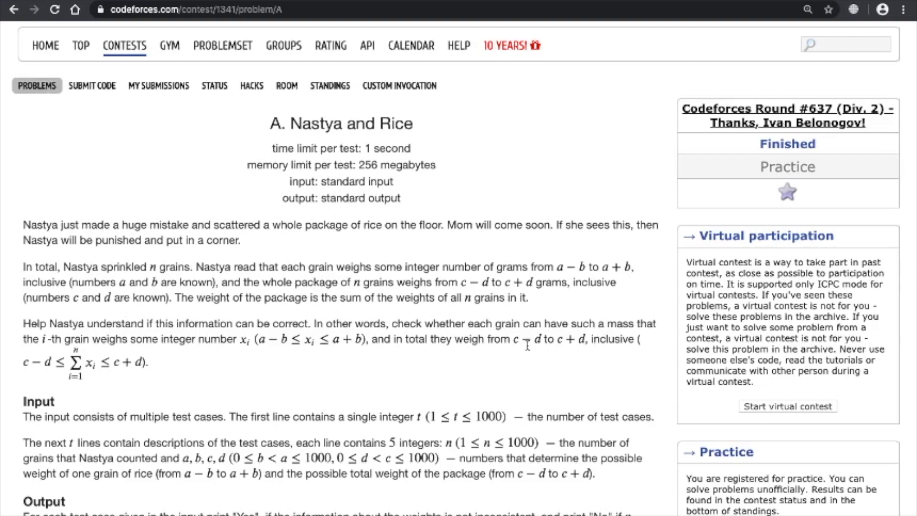
scroll(down, 3)
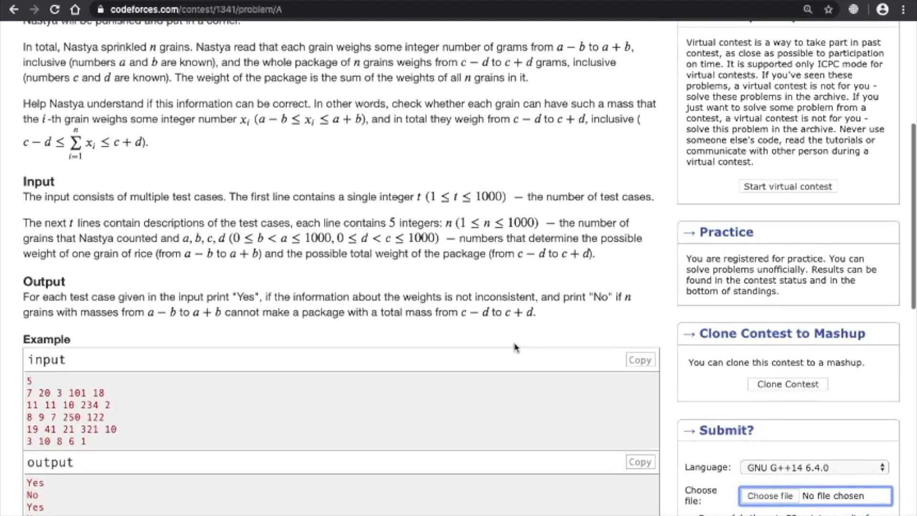
mouse_move(190, 215)
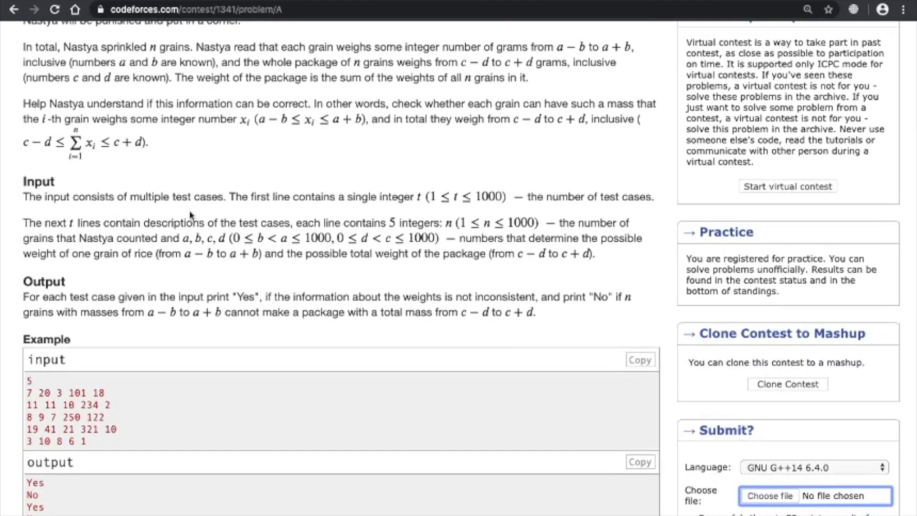
mouse_move(342, 212)
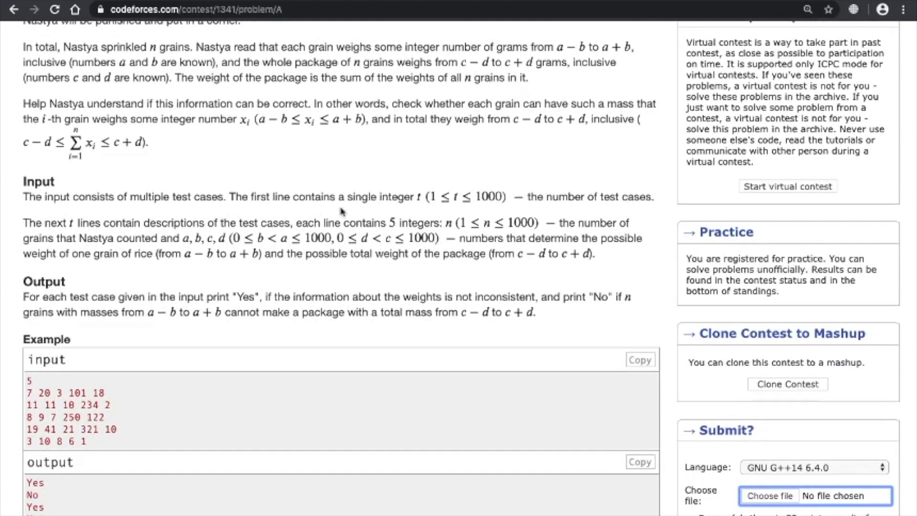
mouse_move(398, 214)
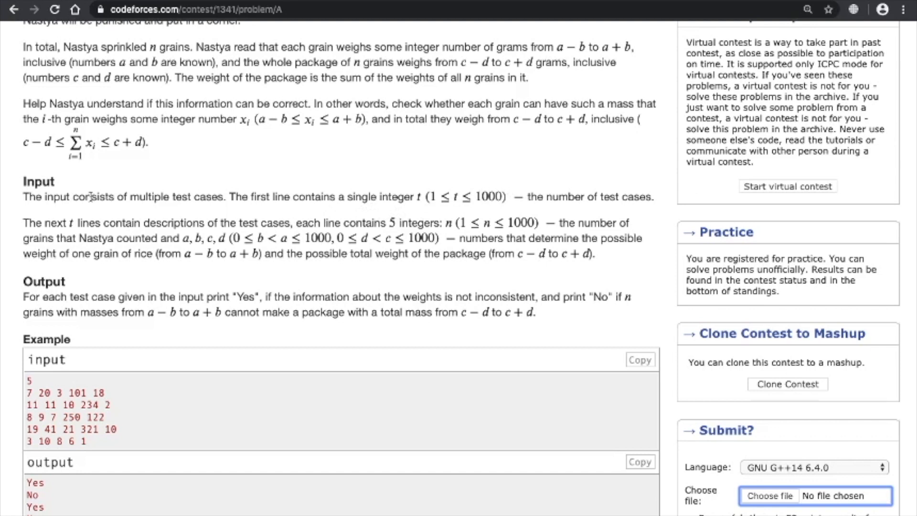
mouse_move(246, 243)
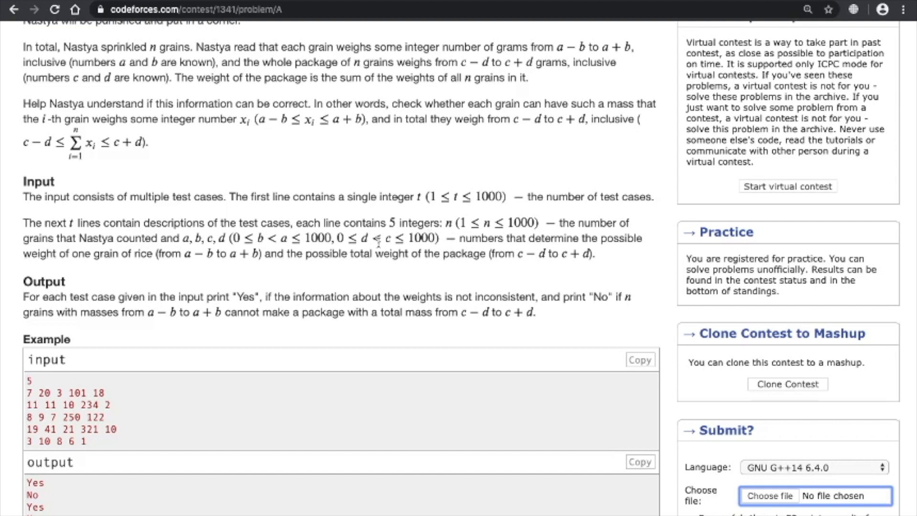
mouse_move(143, 245)
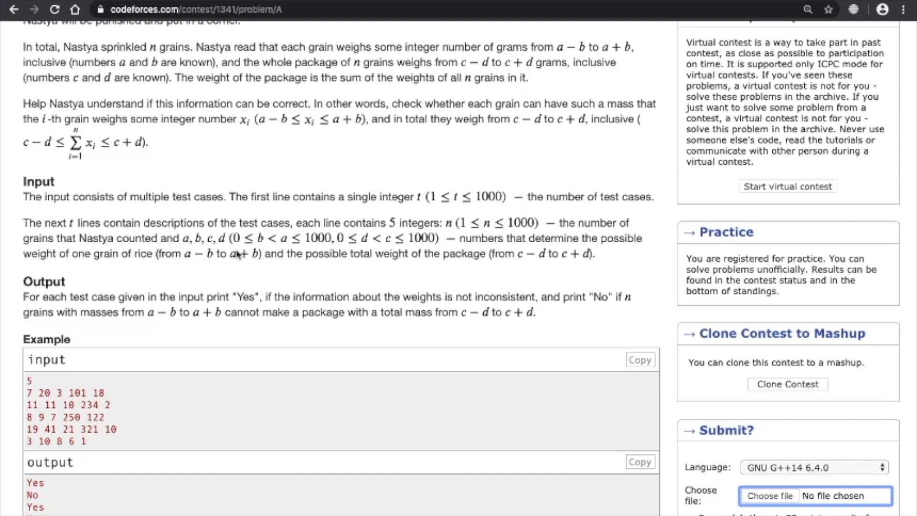
scroll(down, 3)
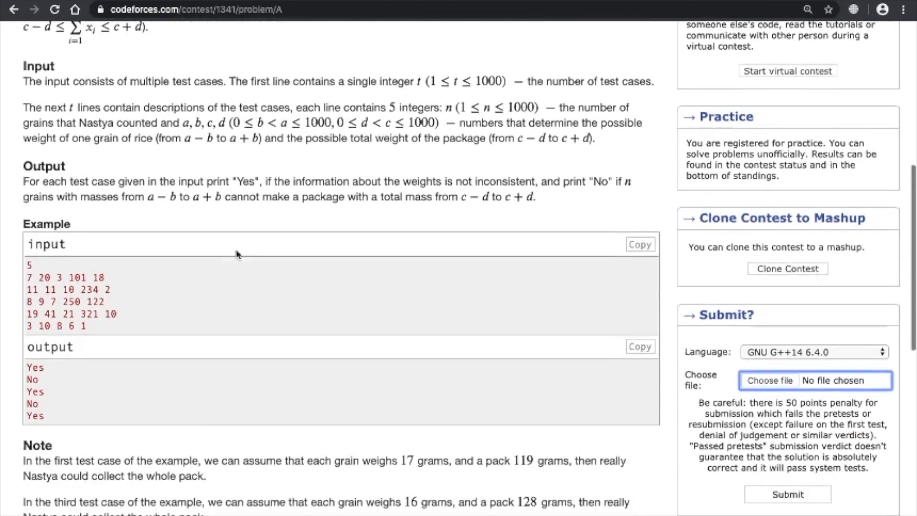
scroll(down, 3)
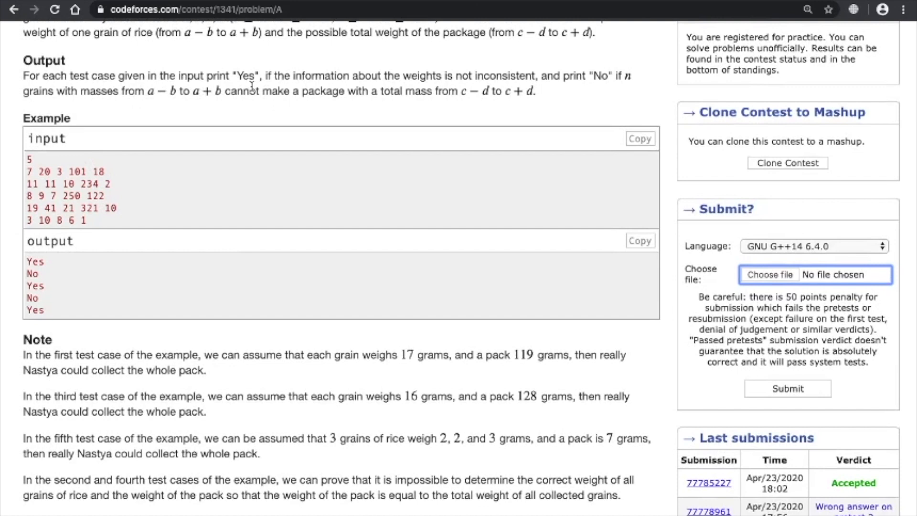
mouse_move(467, 91)
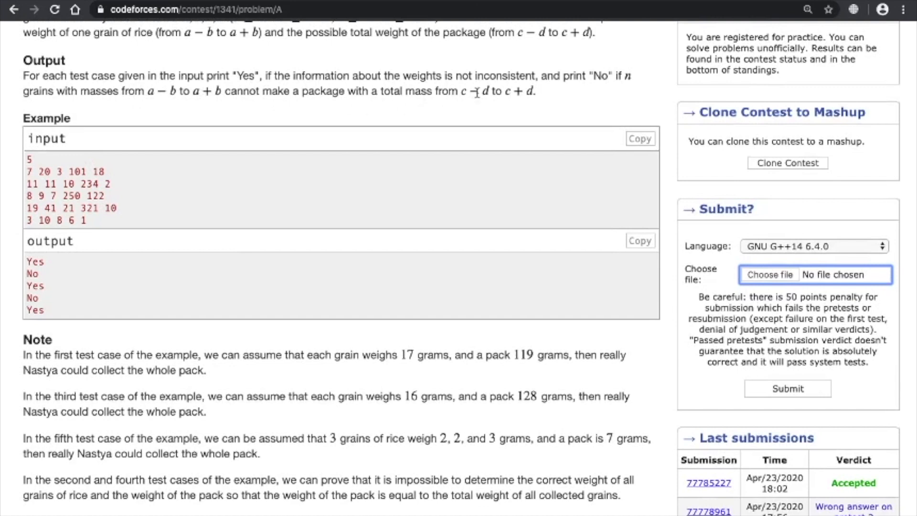
mouse_move(607, 91)
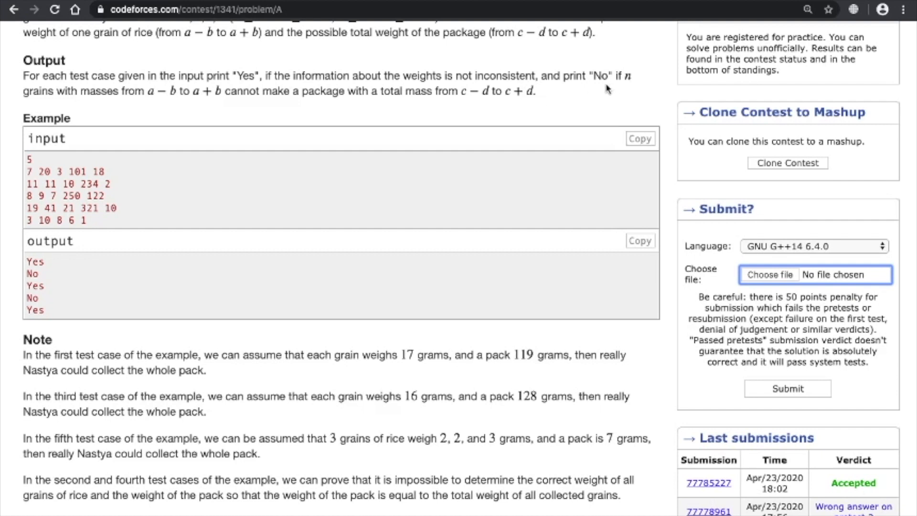
mouse_move(283, 158)
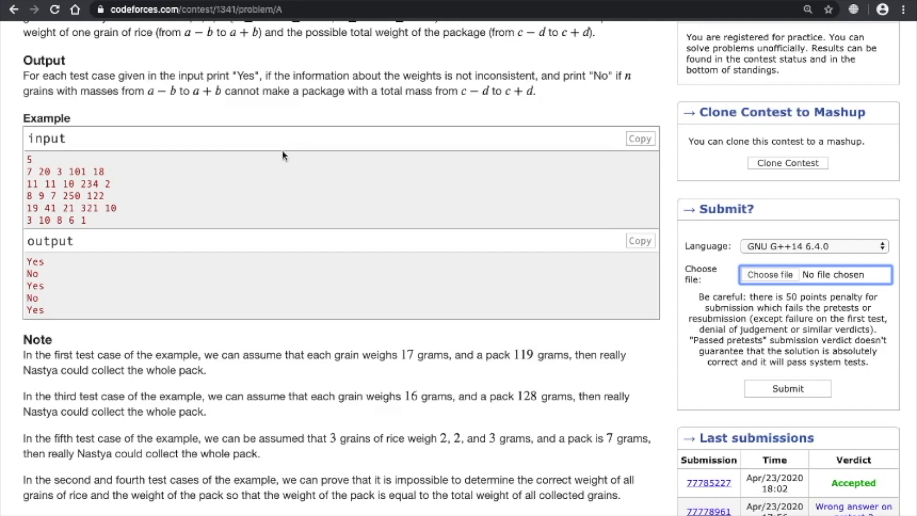
mouse_move(48, 300)
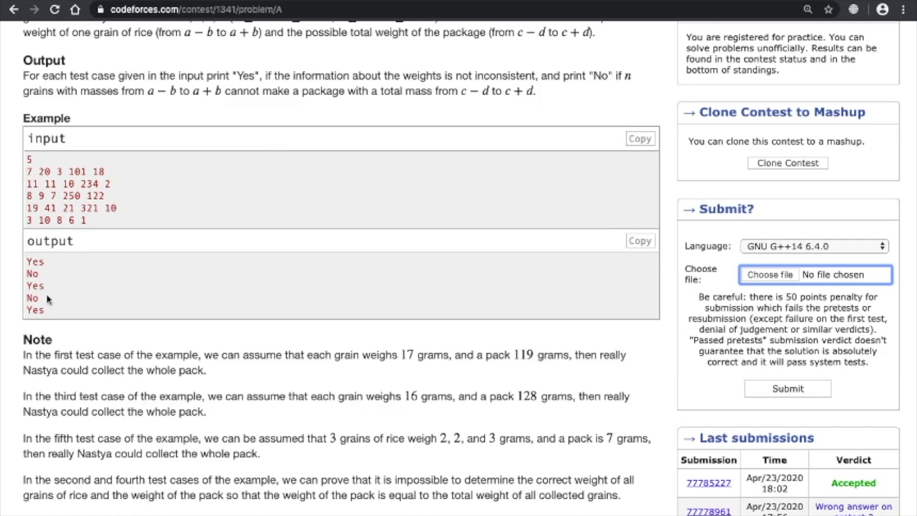
mouse_move(208, 182)
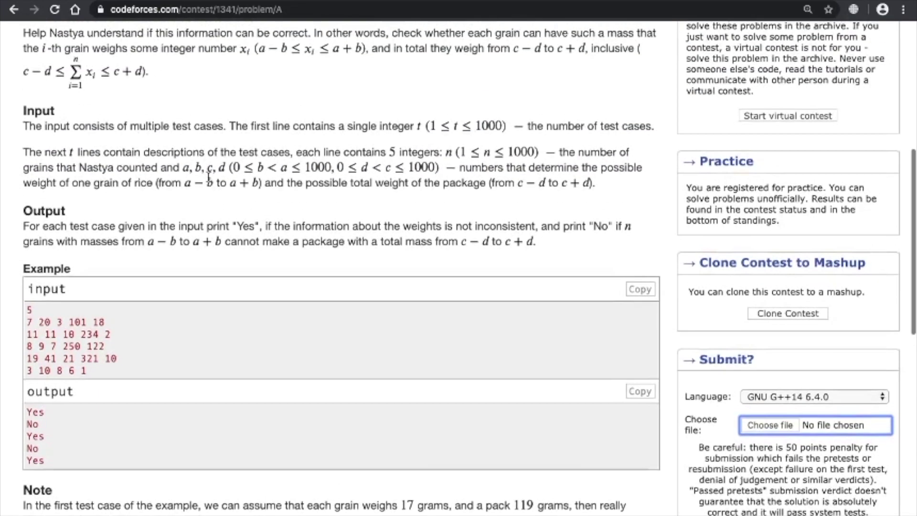
scroll(up, 3)
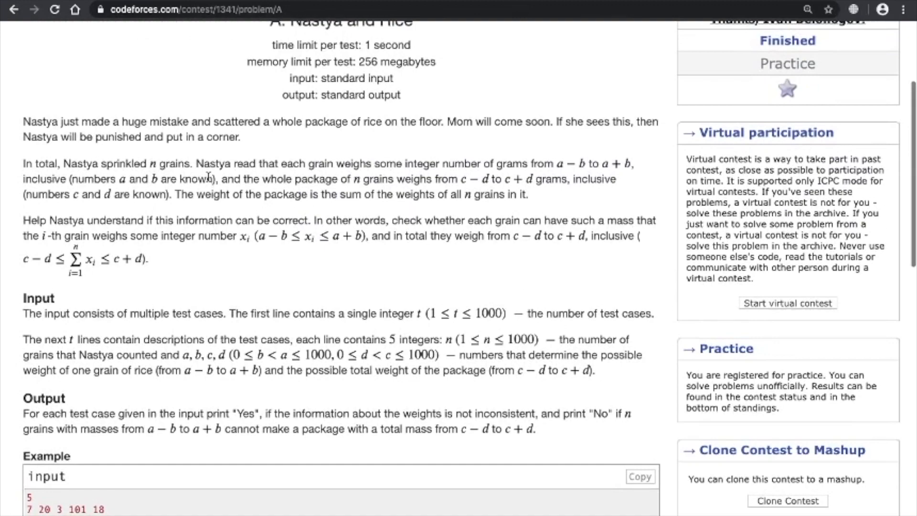
scroll(up, 3)
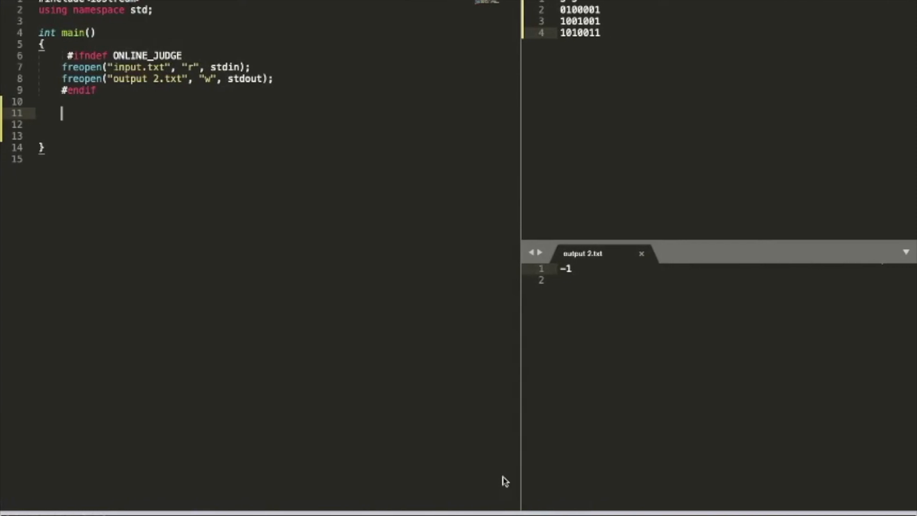
Declare the integer variables n, t, a, b, c, d in main.
text(int n)
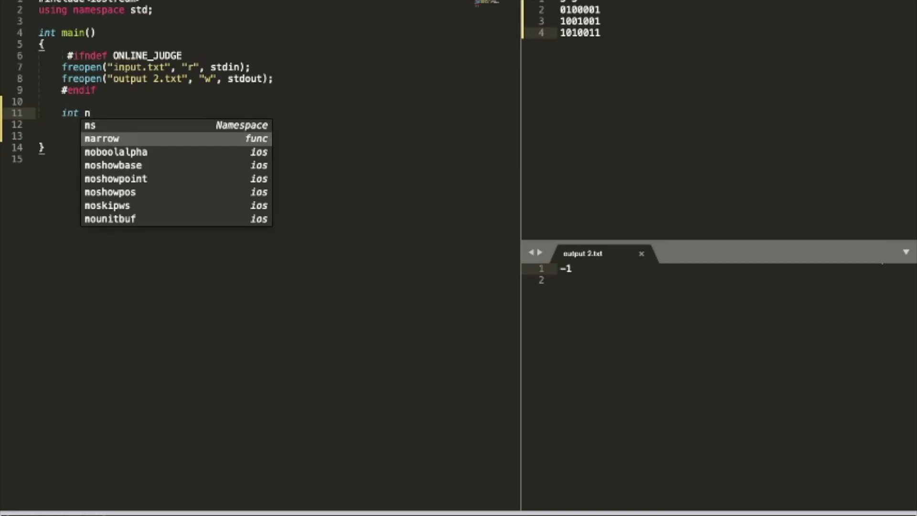
text(,)
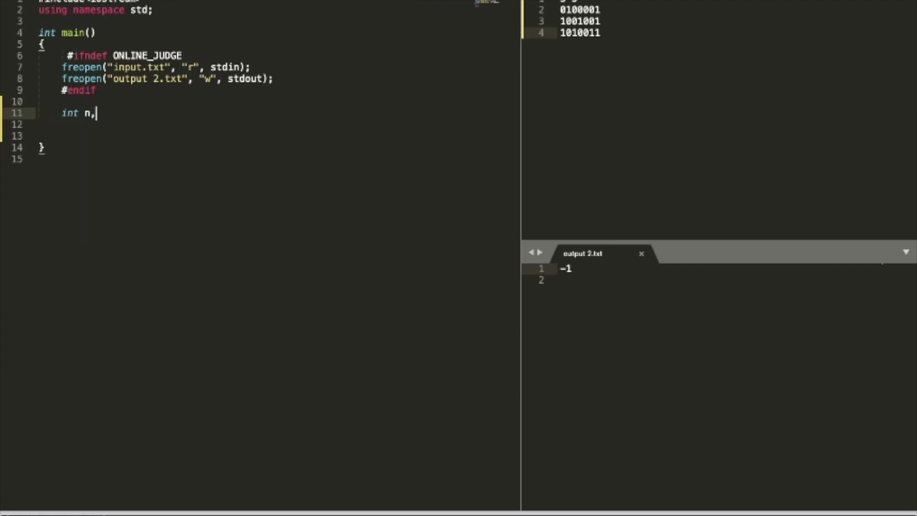
text(t)
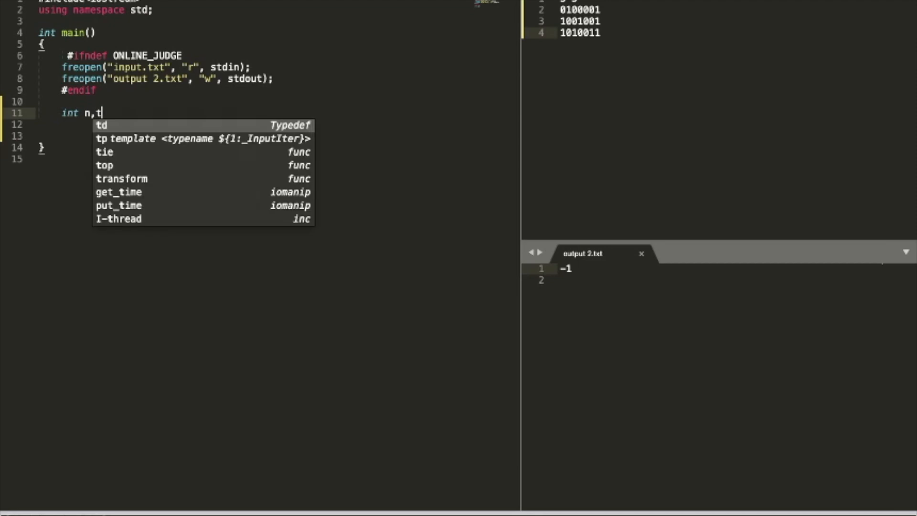
text(,a,b)
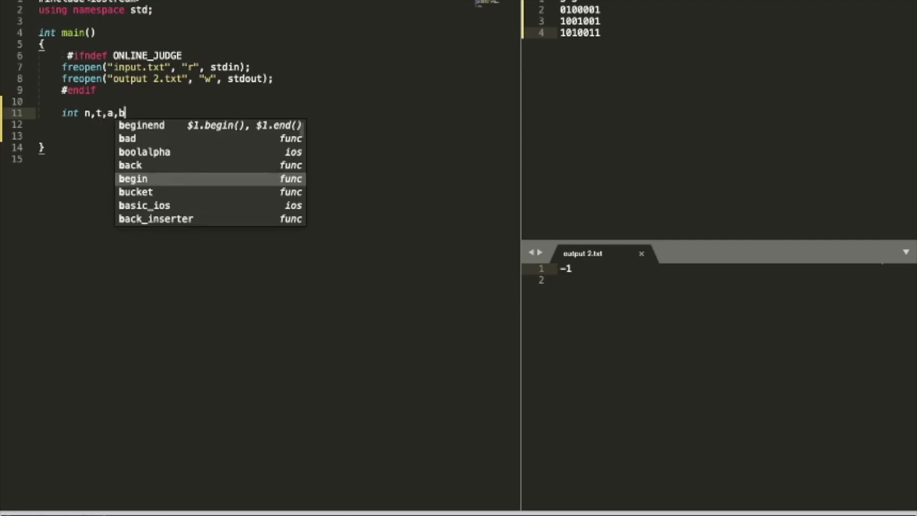
text(,c,d;)
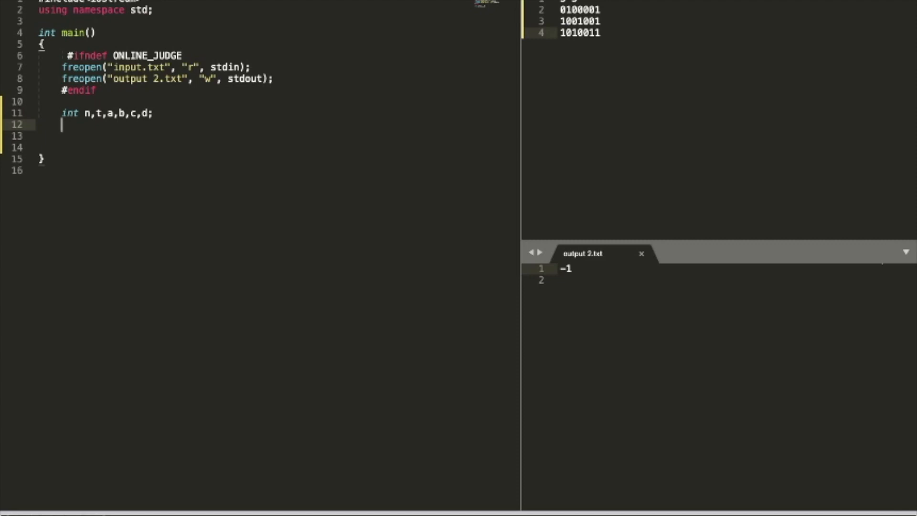
Read the test count t and, in a while(t--) loop, read n, A, b, c and d.
text(cin>>)
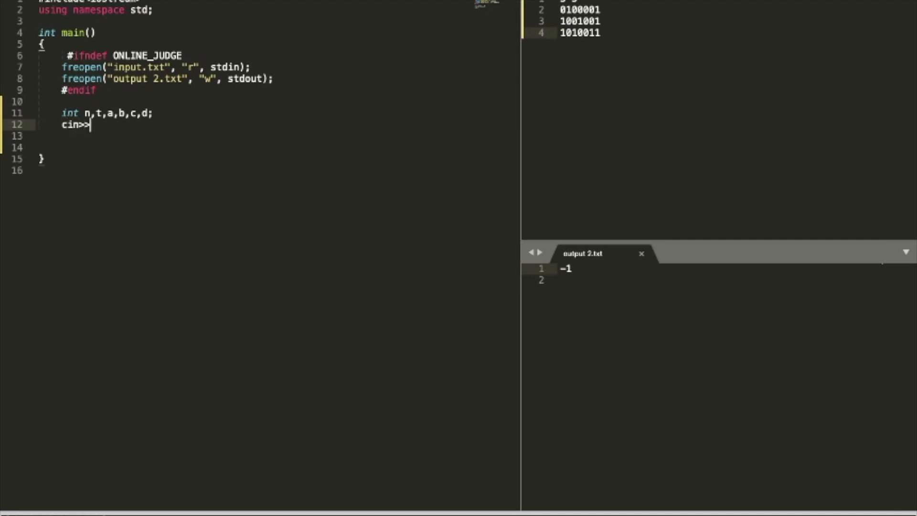
text(t;)
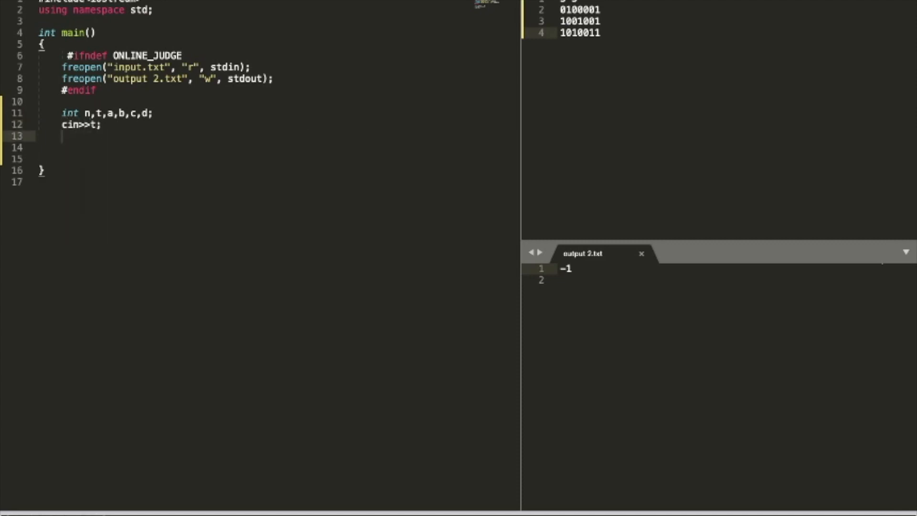
text(while((t--)))
click(276, 147)
text({)
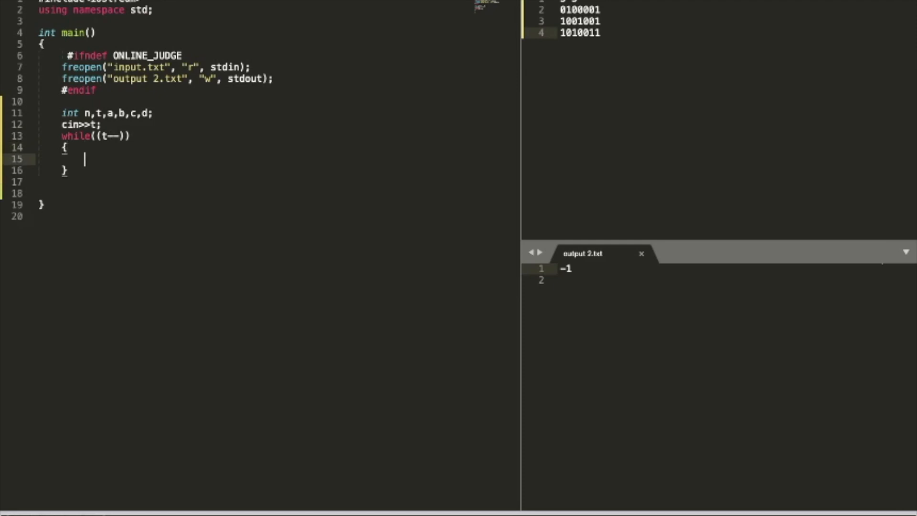
text(cin>>n)
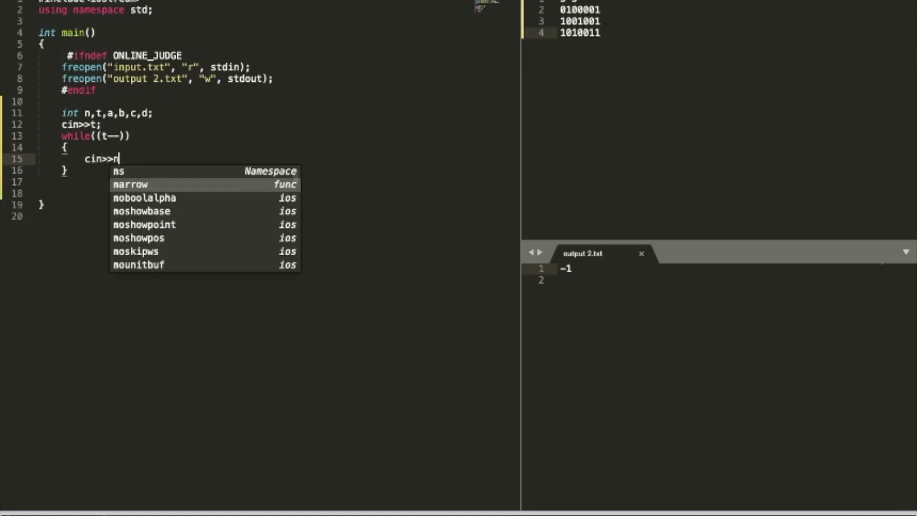
text(>>A>>b)
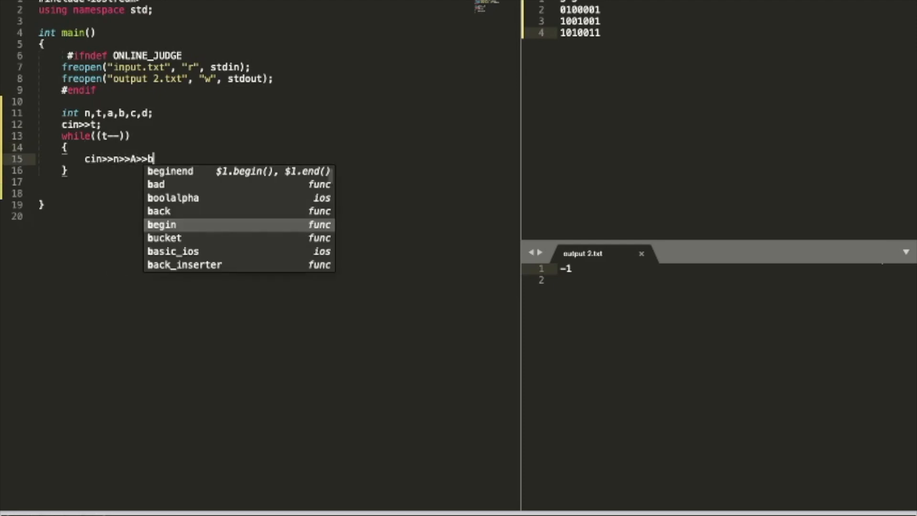
text(>>c>>d;)
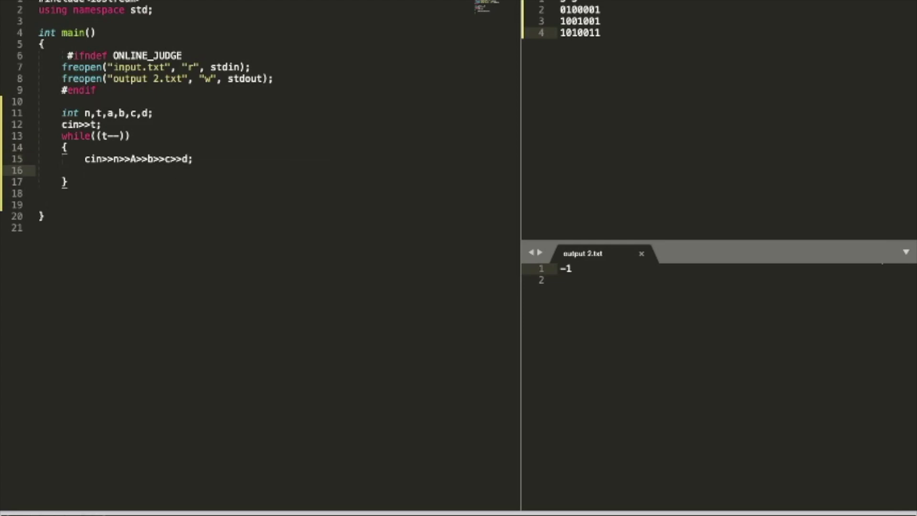
Compute mini = n*(a-b) and the matching maxi bound, and declare loop variable i.
text(int)
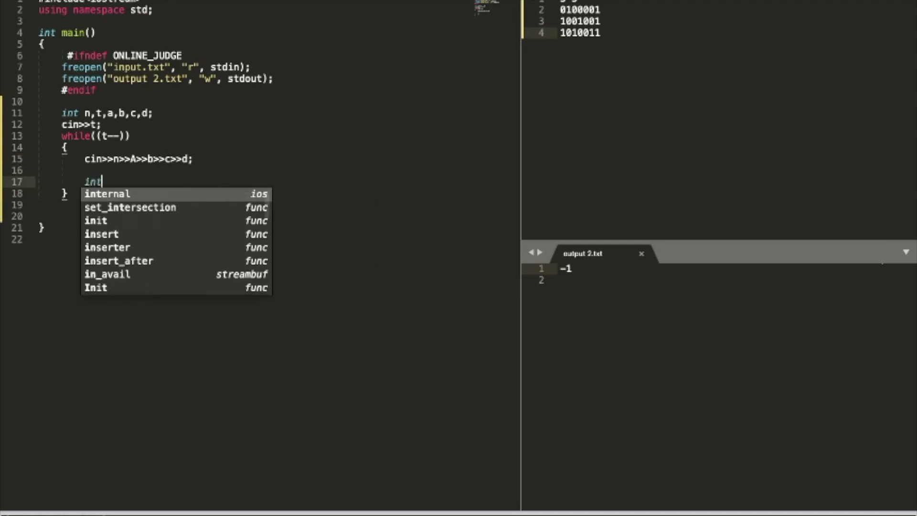
text(mini)
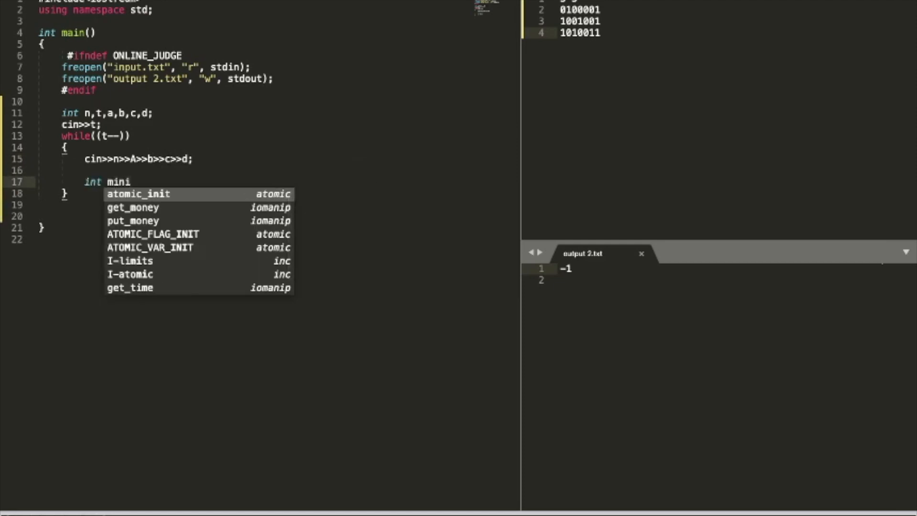
text(=n*)
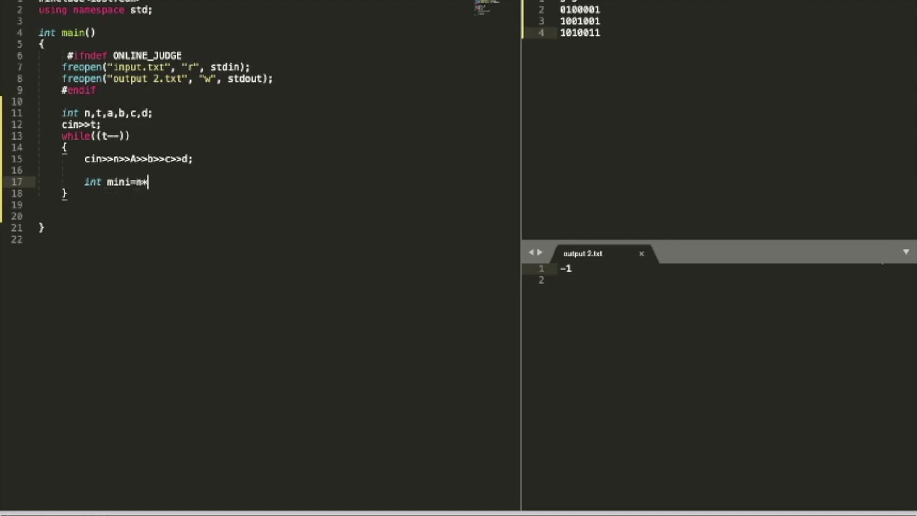
text((a-b);)
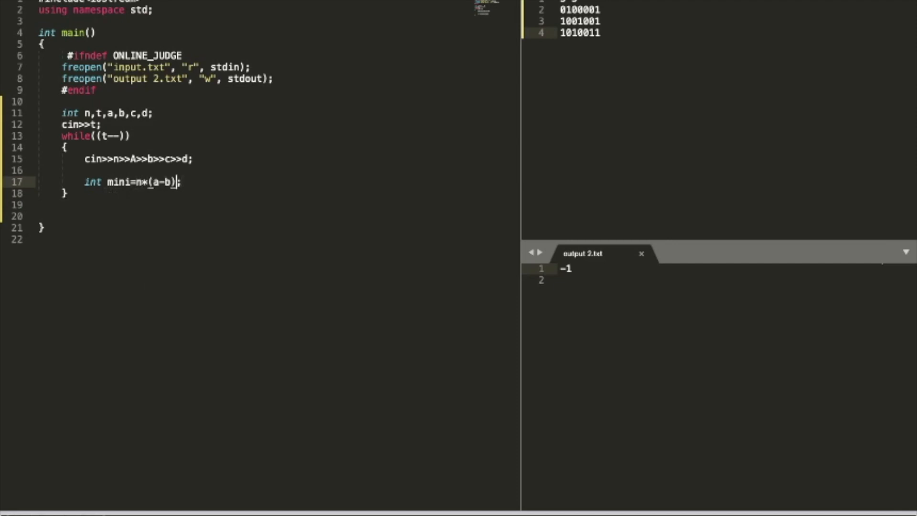
text(,maxi=)
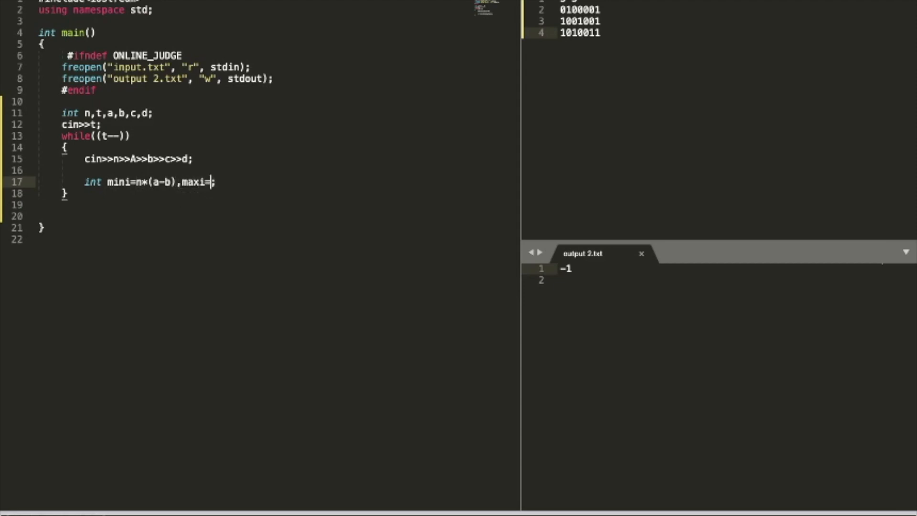
text(n*())
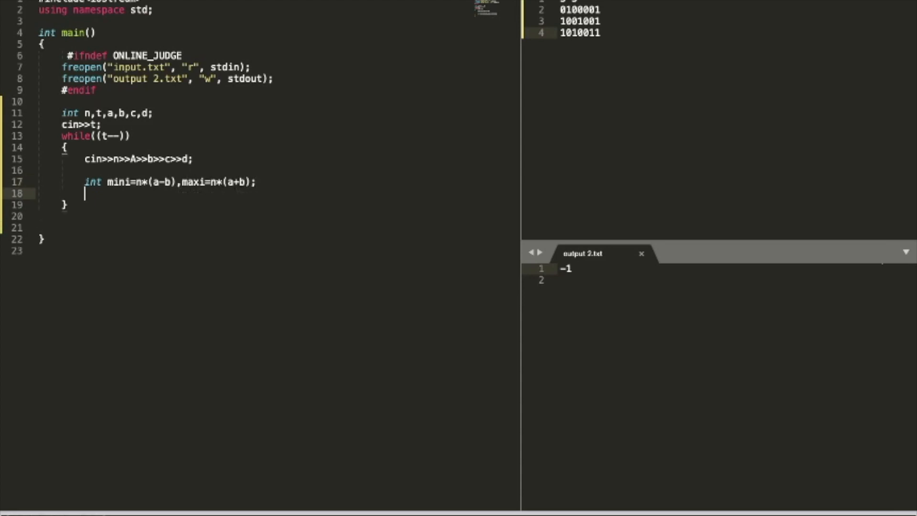
text(int)
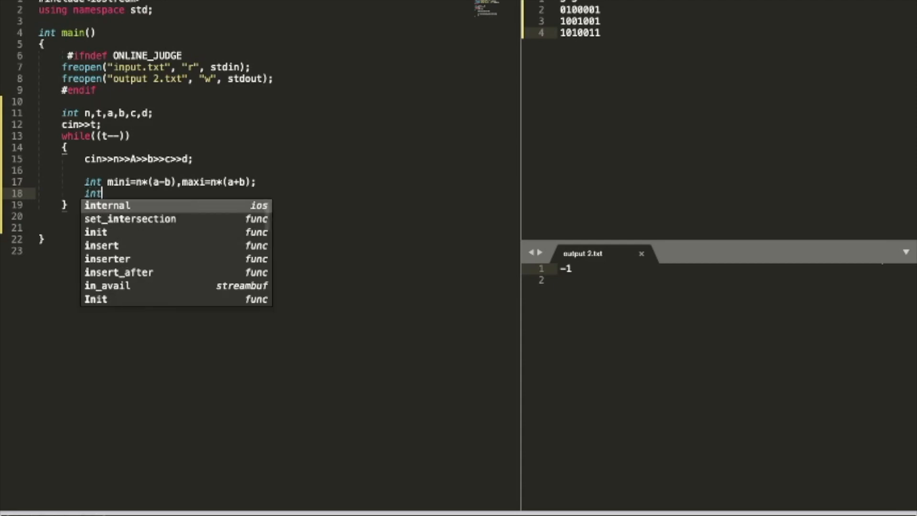
text(i;)
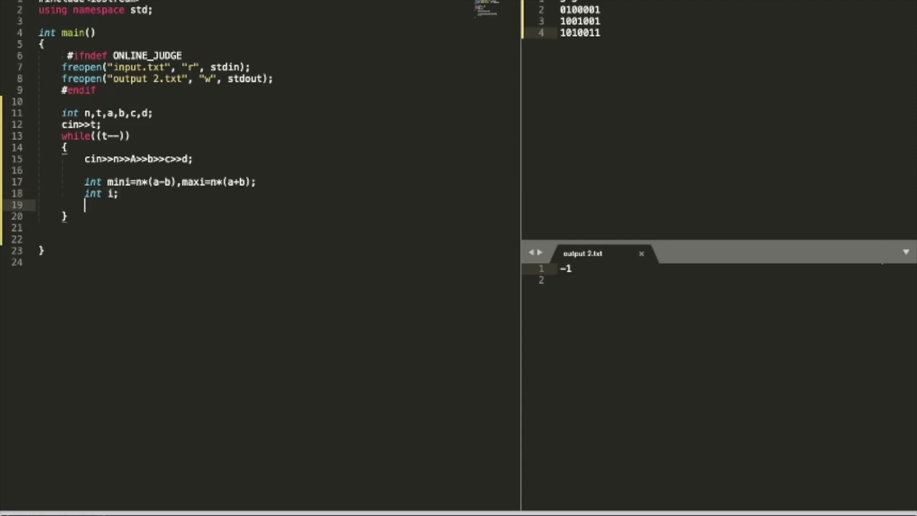
Write the for loop running i from c-d up to c+d.
text(for()
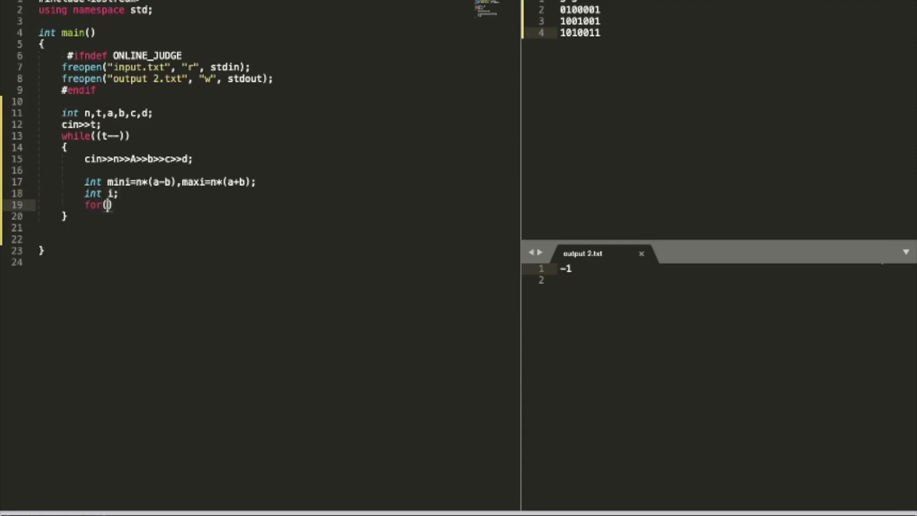
text(i,)
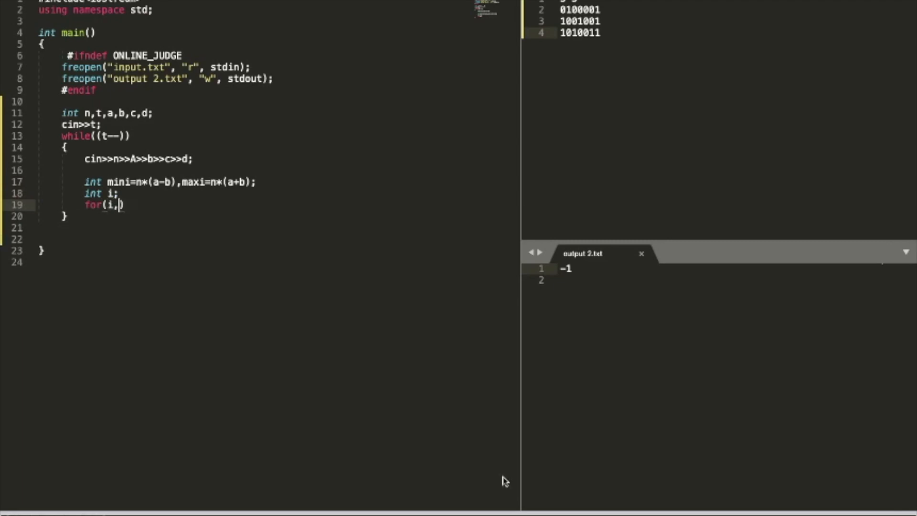
mouse_move(212, 243)
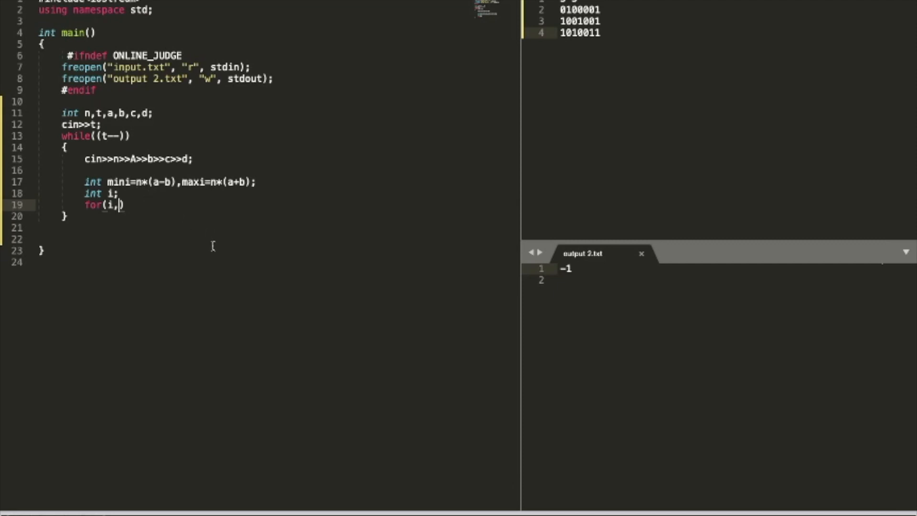
mouse_move(357, 258)
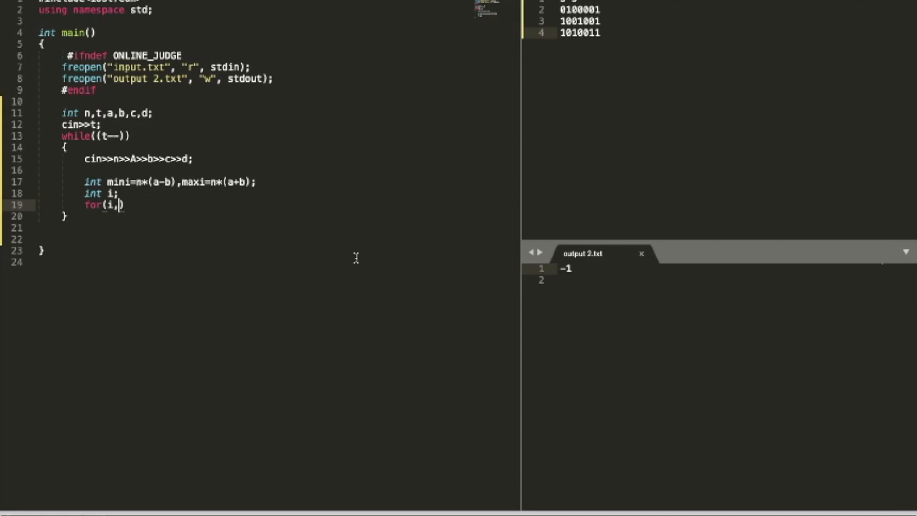
mouse_move(240, 199)
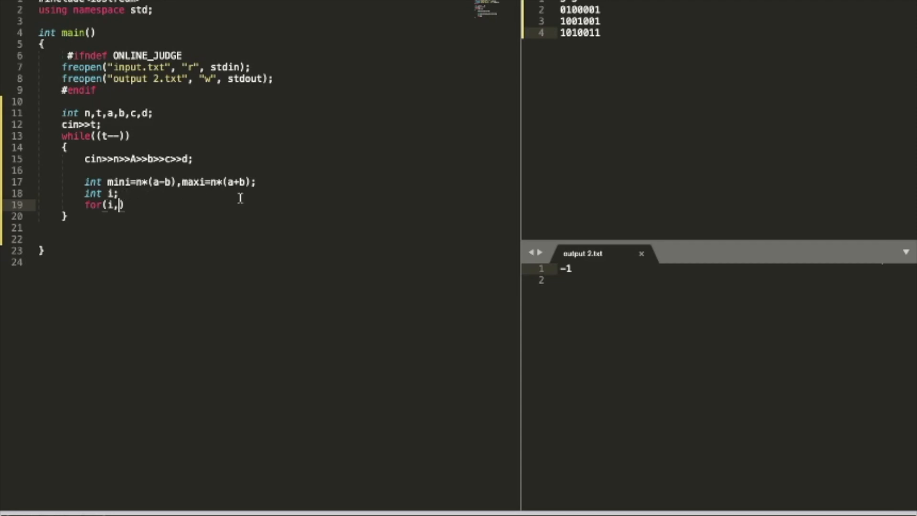
mouse_move(275, 203)
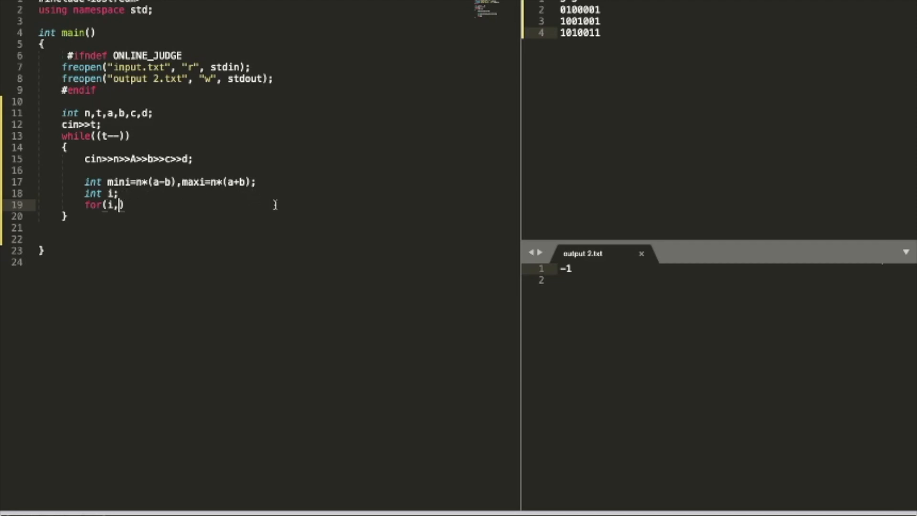
text(c-)
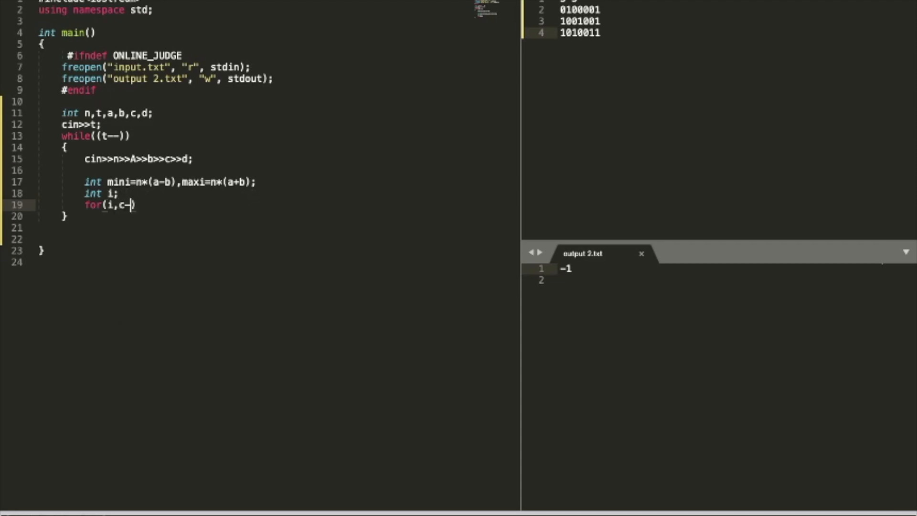
text(d))
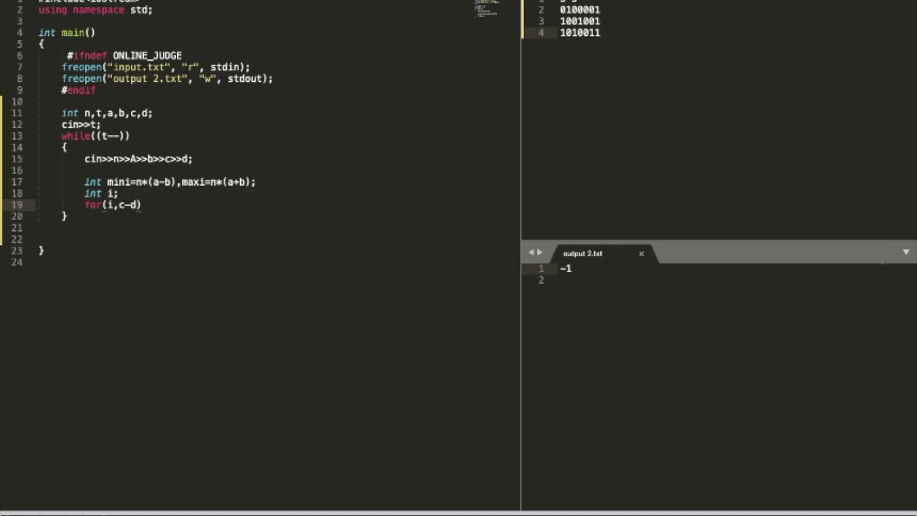
key(Backspace)
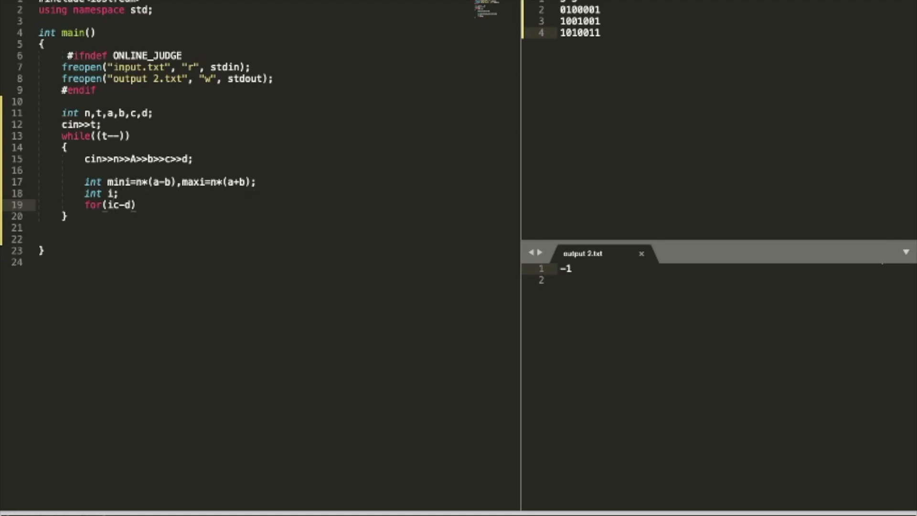
text(=)
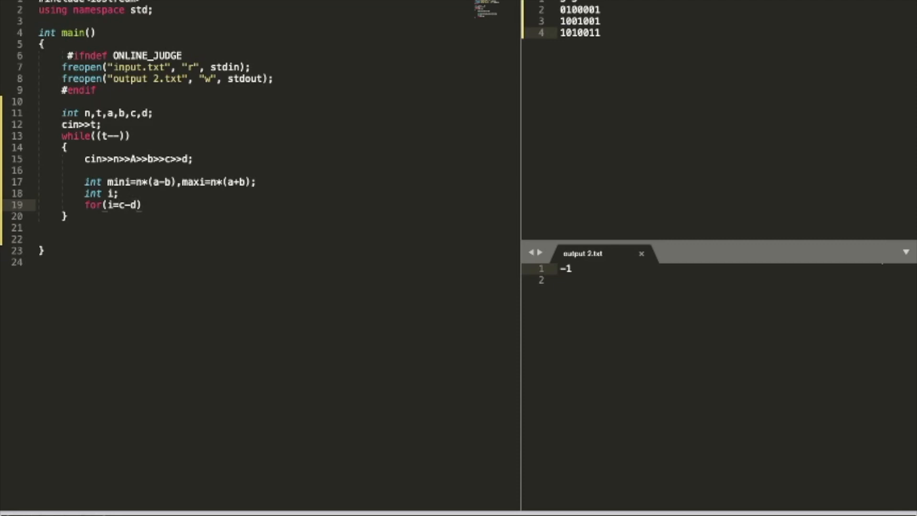
text(;i<)
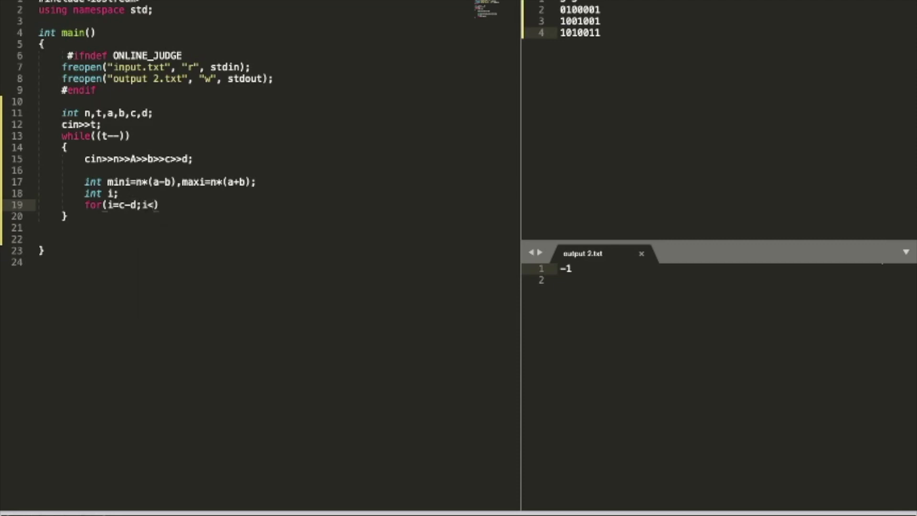
text(=c+)
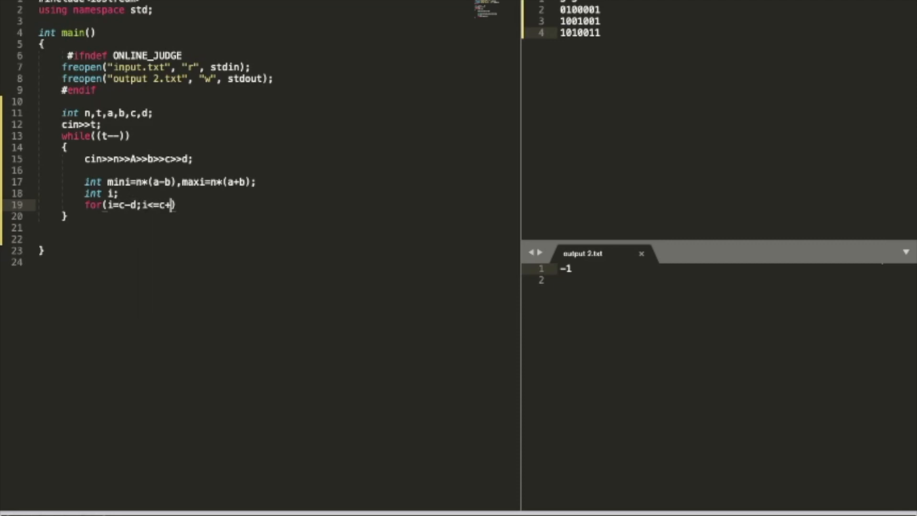
text(d;i)
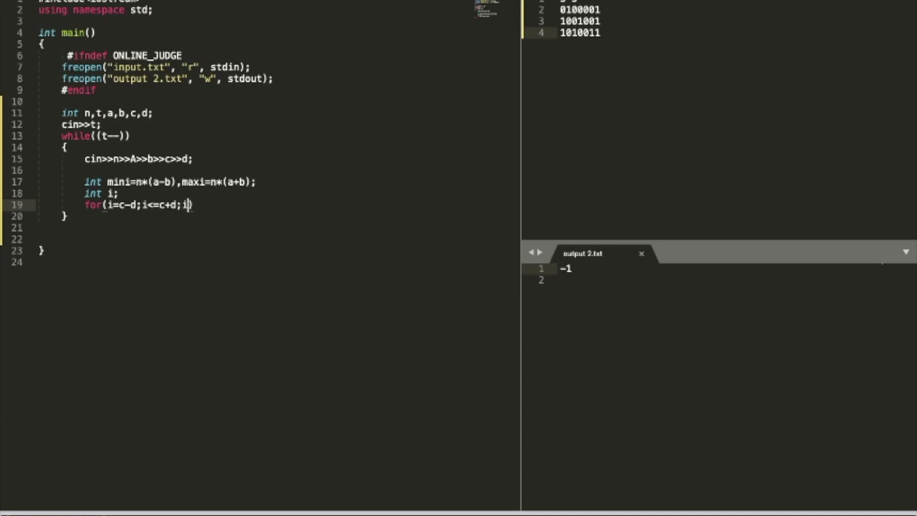
text(++))
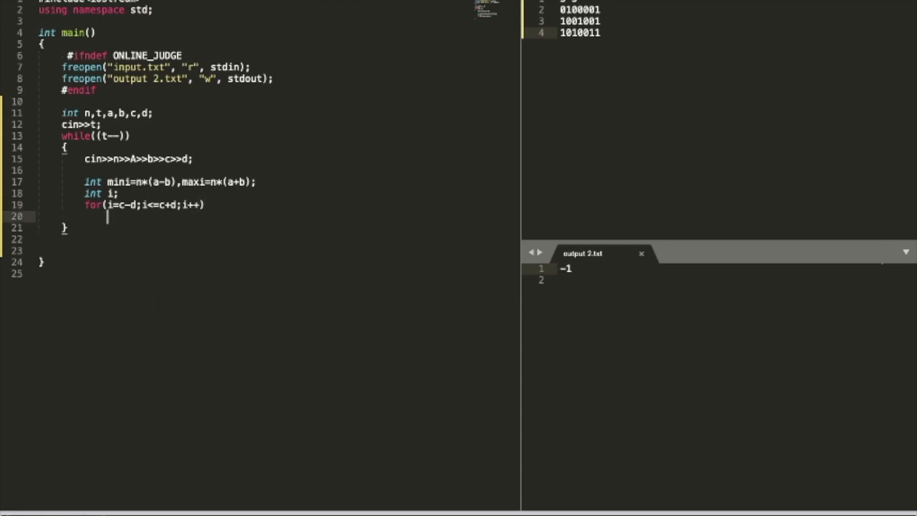
Add the if condition checking i >= mini && i <= maxi inside the loop.
text(if)
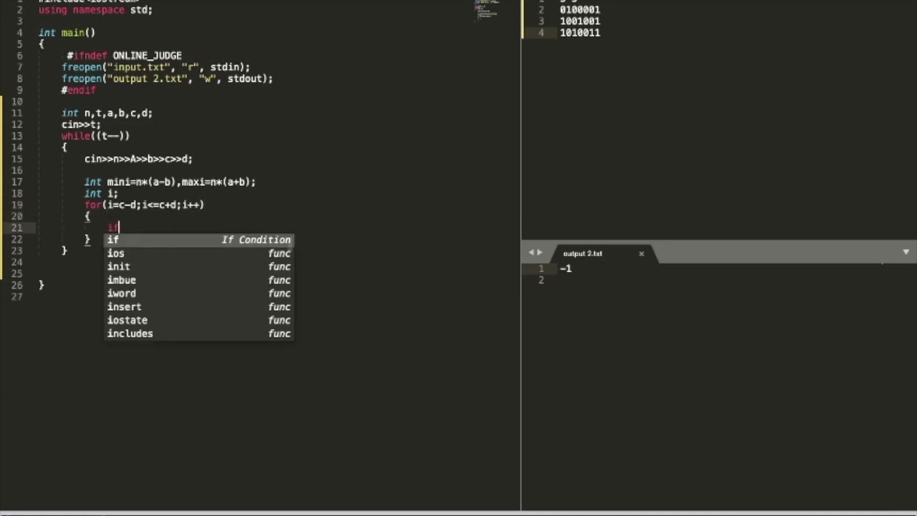
text((i))
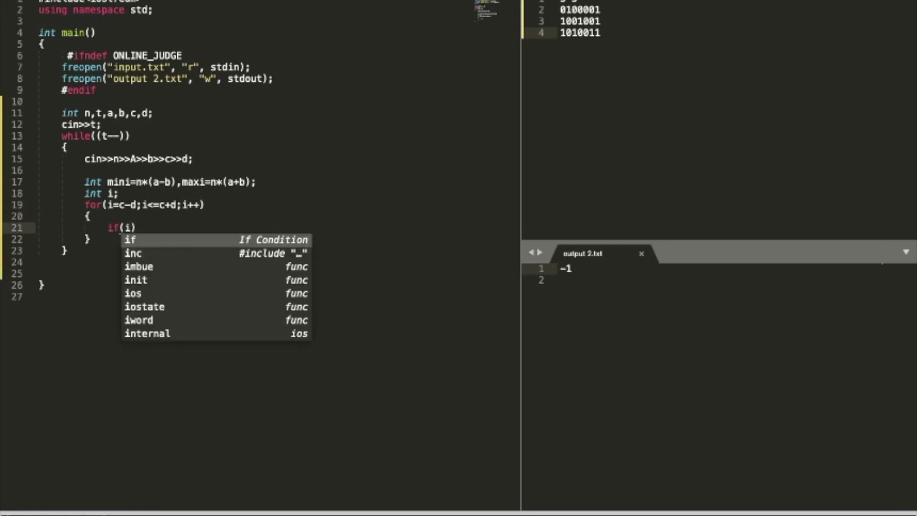
text(>=mini &&)
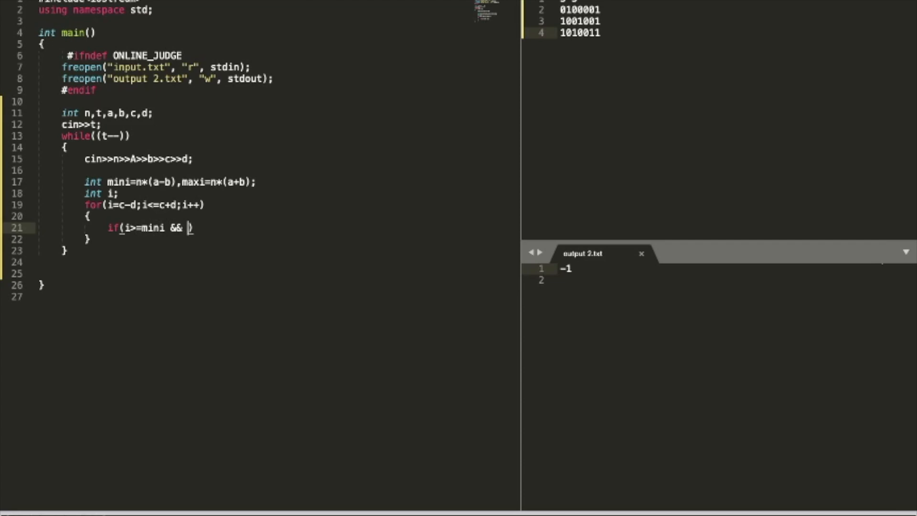
text(i<=)
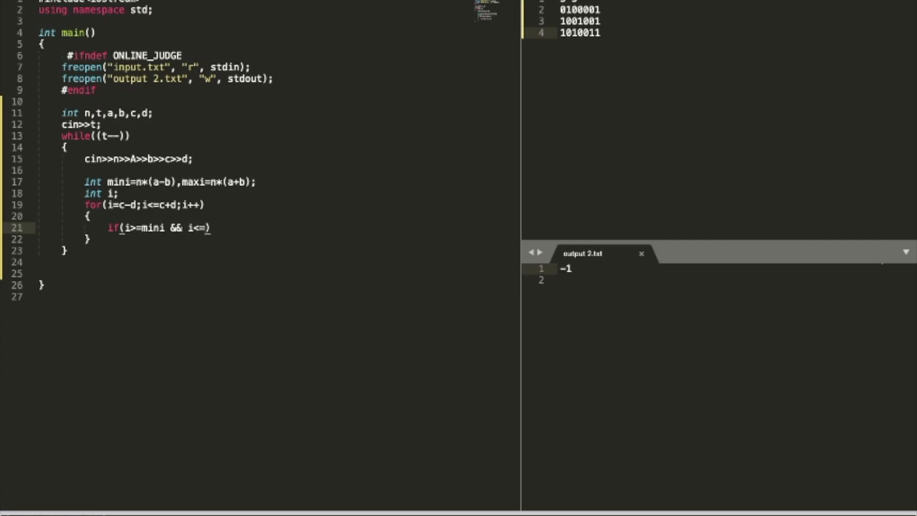
text(maxi))
text({)
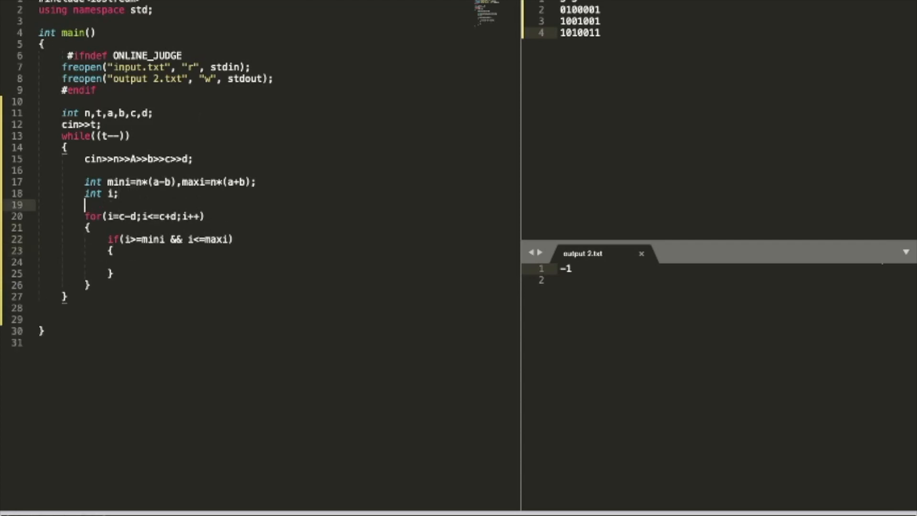
Declare bool ans and, inside the range check, set ans = true and break.
text(bool)
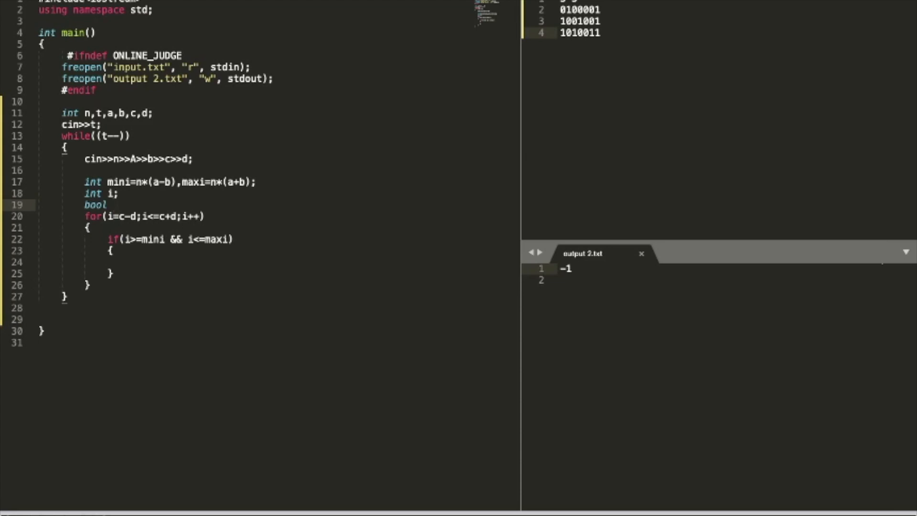
text(ans=false;)
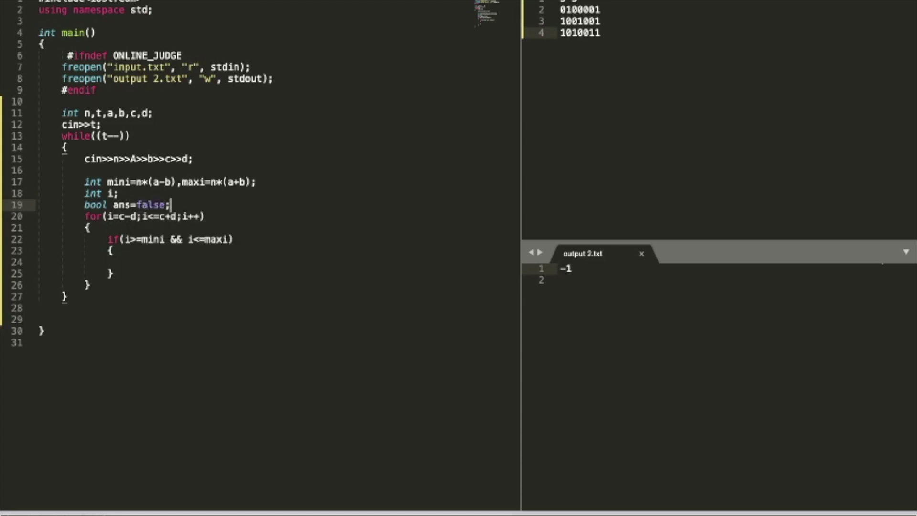
click(154, 263)
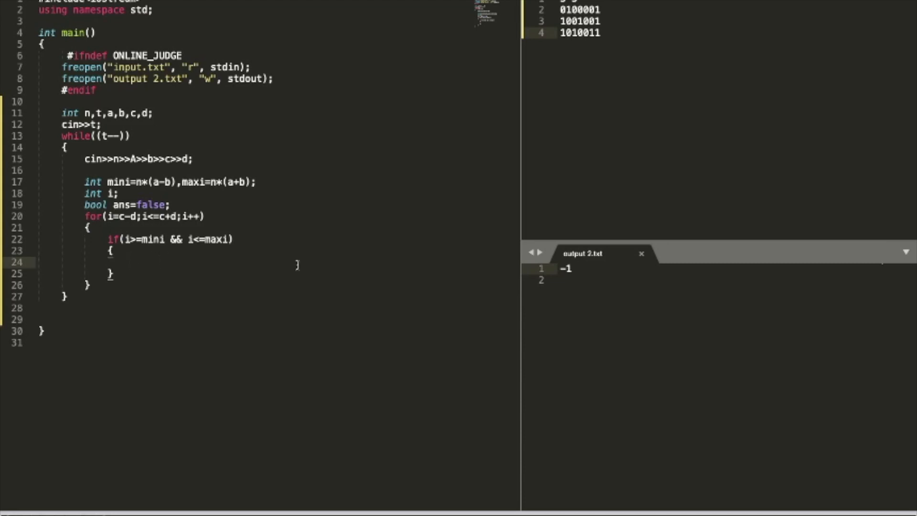
text(ans=)
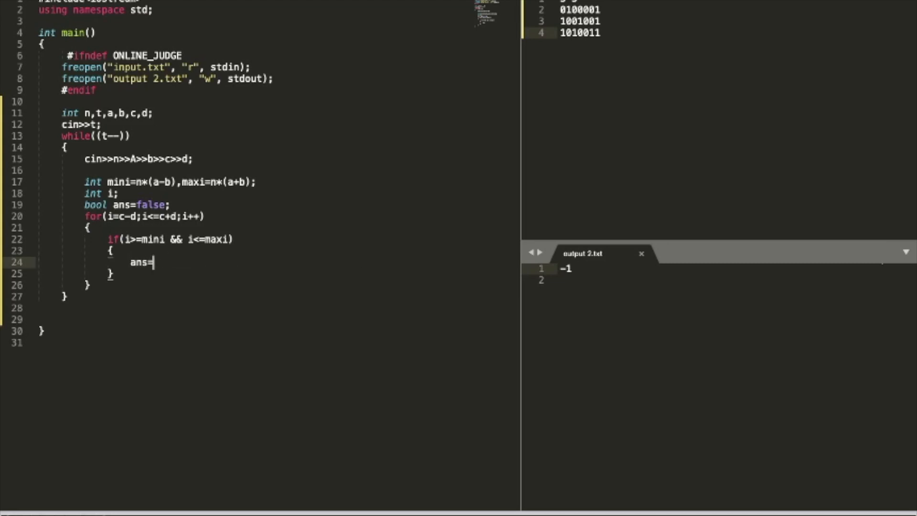
text(t)
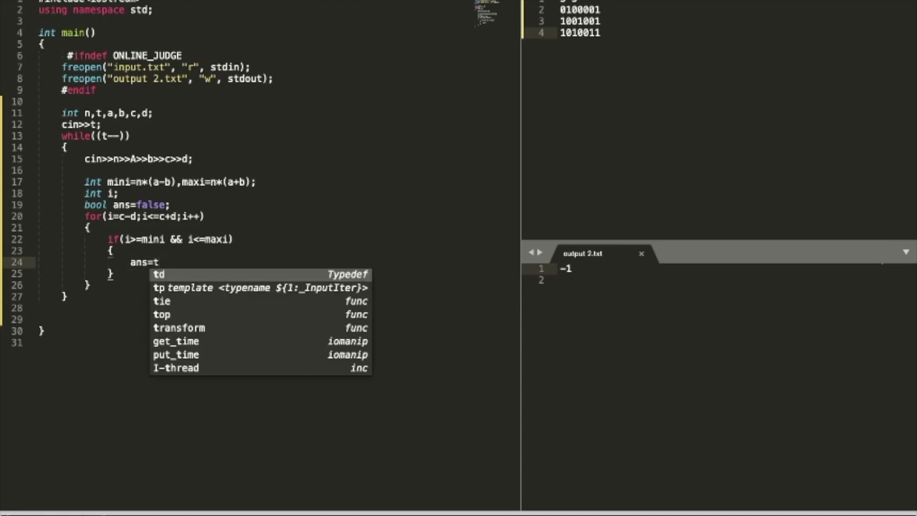
text(rue;)
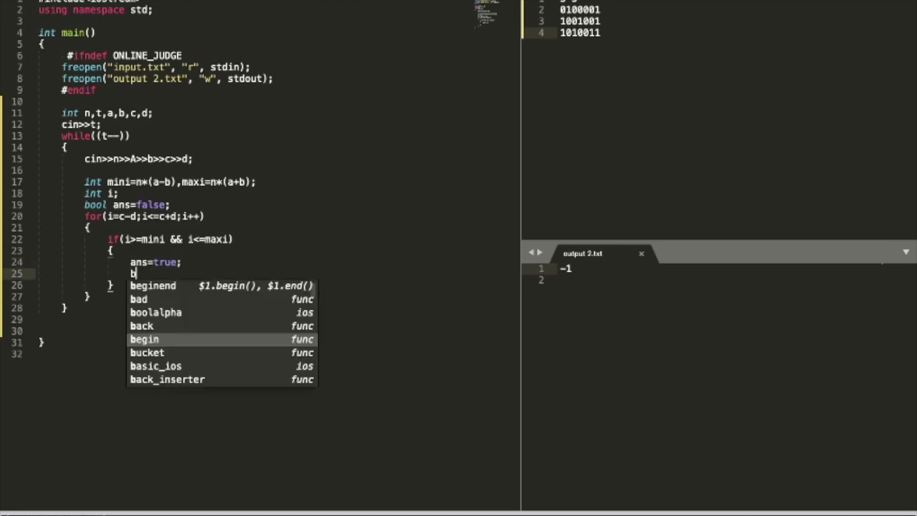
text(reak;)
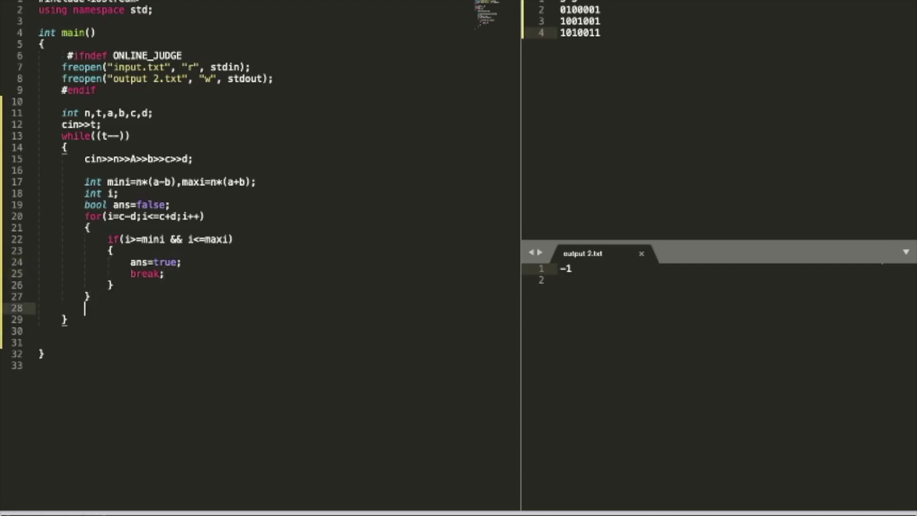
After the loop print YES if ans is set, otherwise NO, each with endl.
text(if(ans))
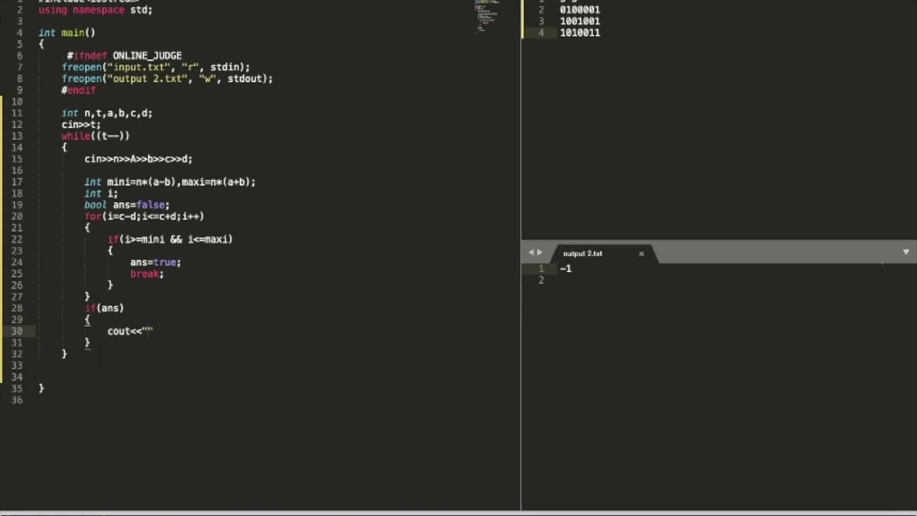
text(YES"<<endl;)
text(c)
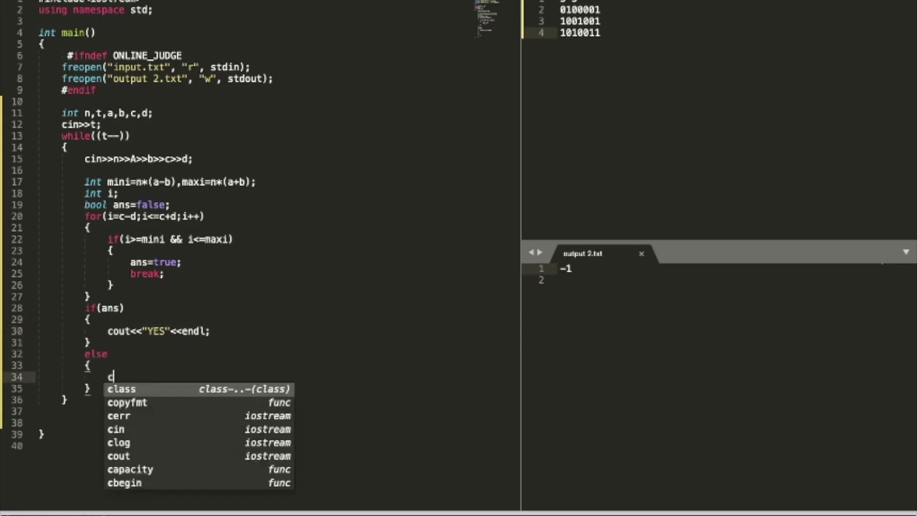
text(out<<"")
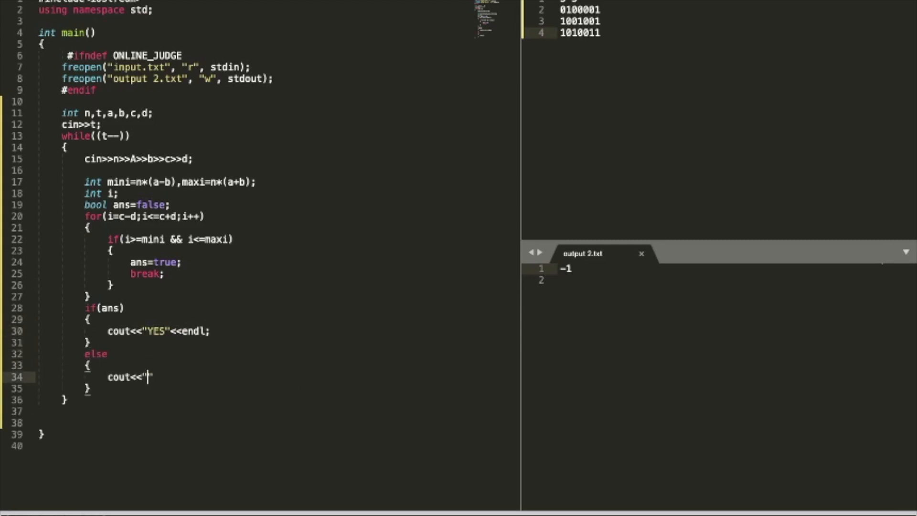
text(NO"<<)
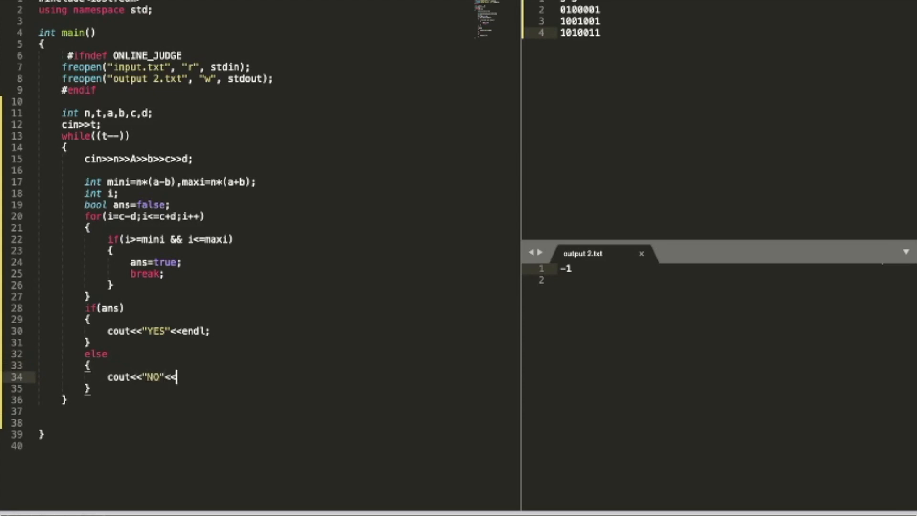
text(endl;)
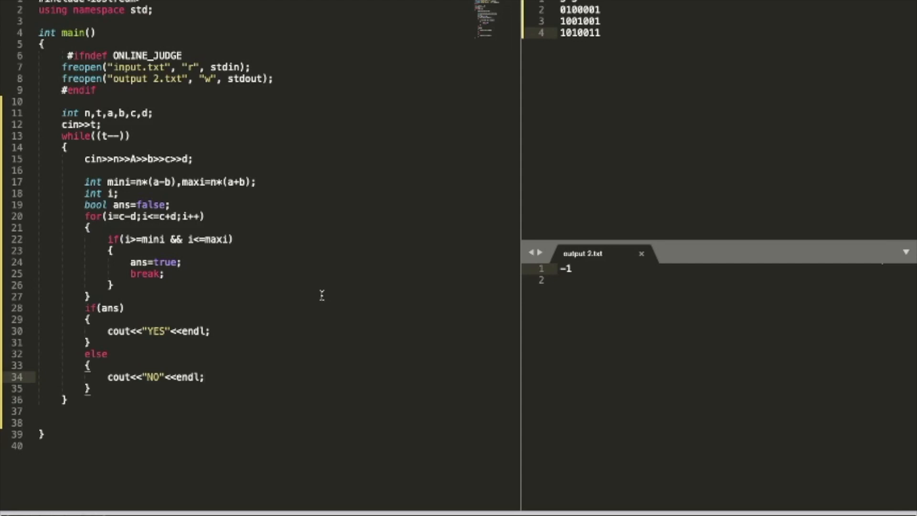
mouse_move(539, 142)
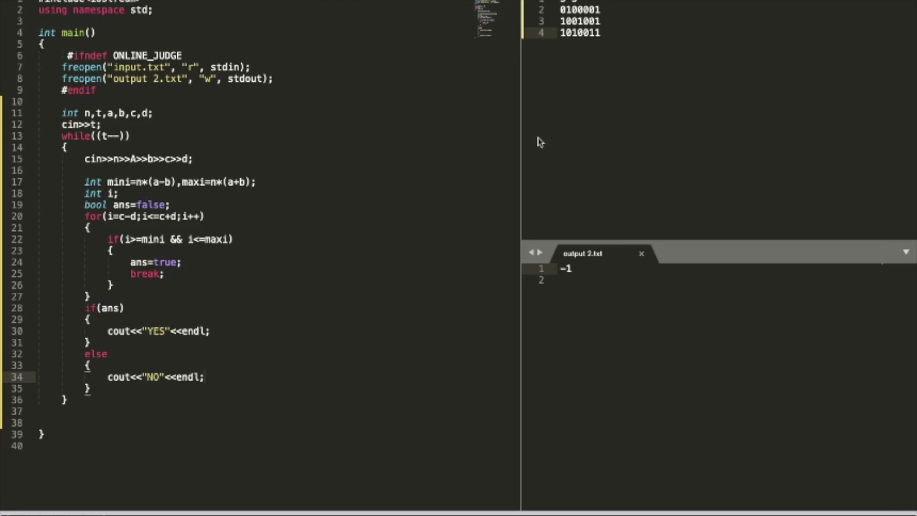
mouse_move(402, 270)
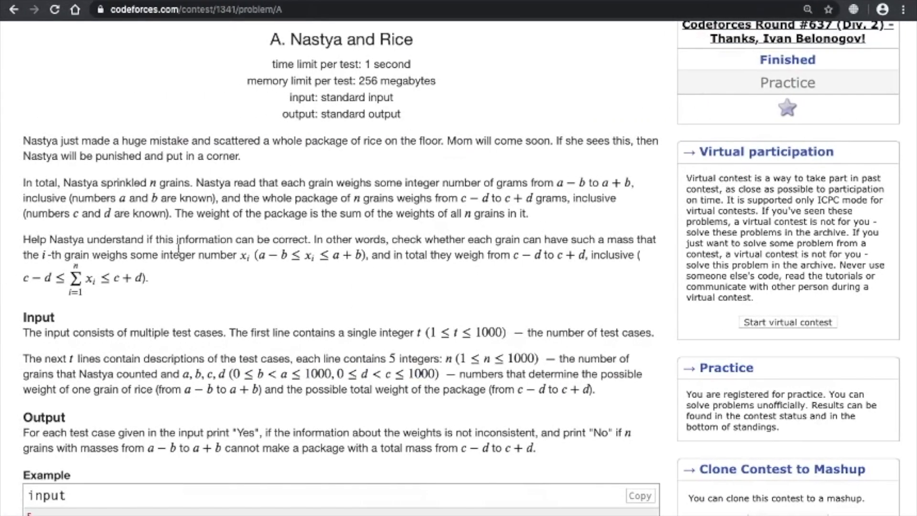
Scroll the problem page down to the Example and the Submit? box.
scroll(down, 3)
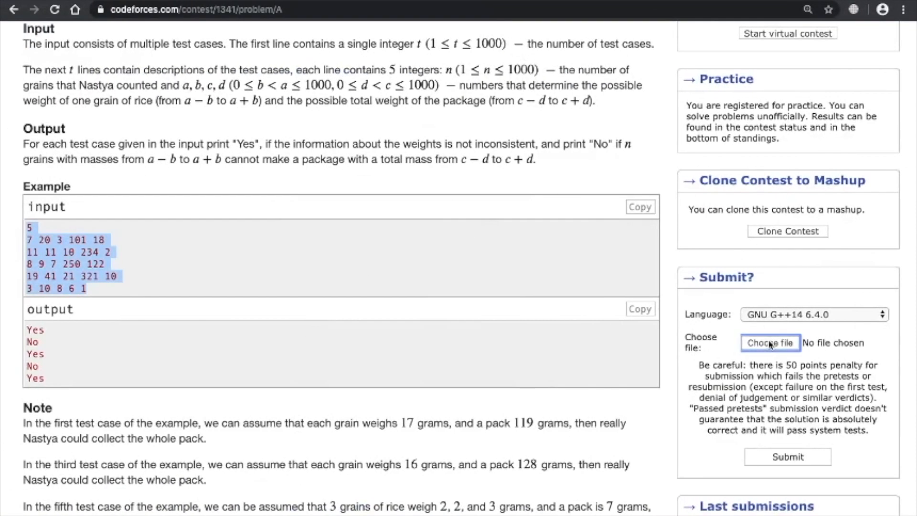
Attach try.cpp through the file picker and submit it for judging.
click(769, 343)
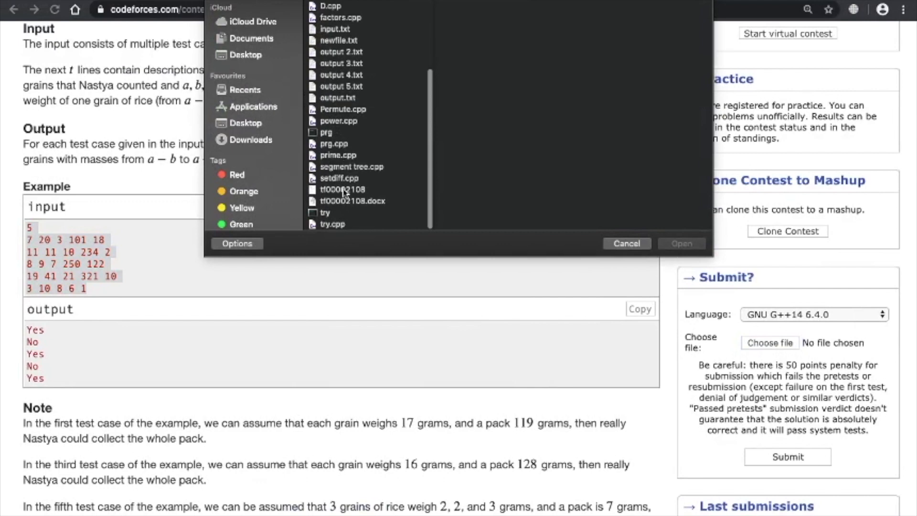
click(333, 224)
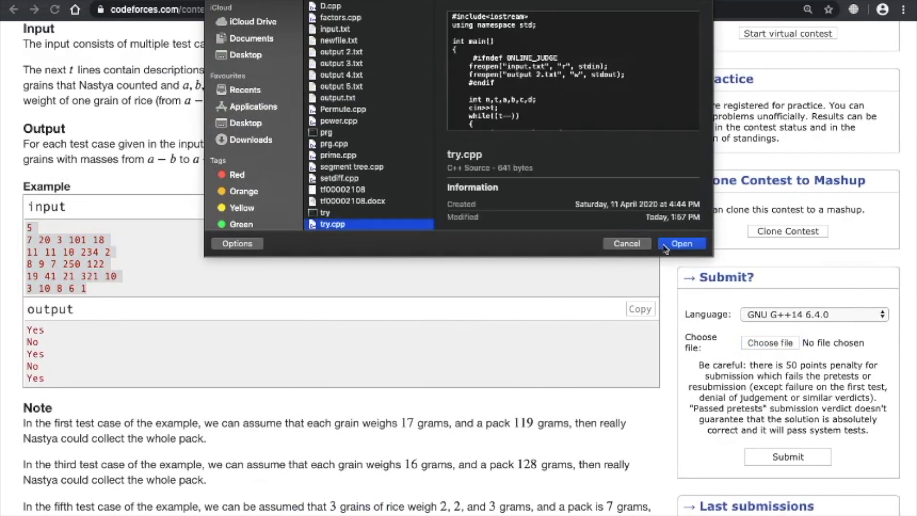
click(682, 243)
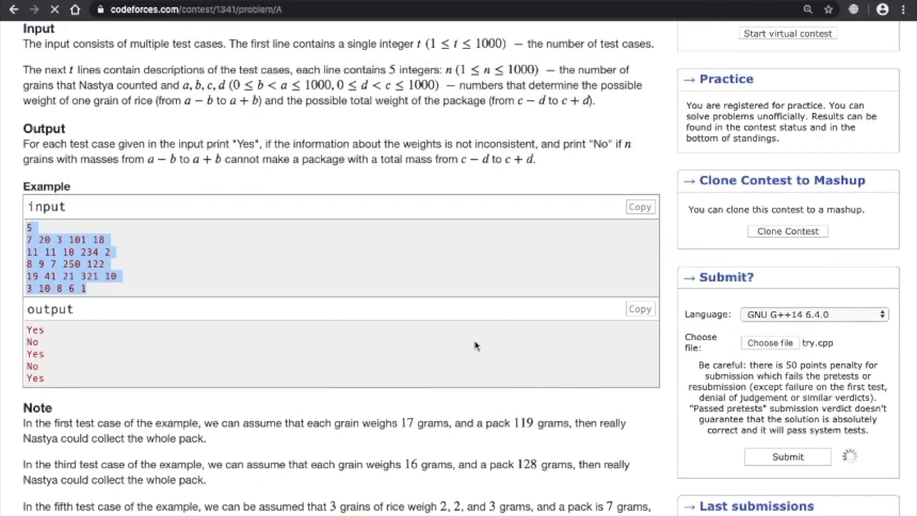
click(787, 457)
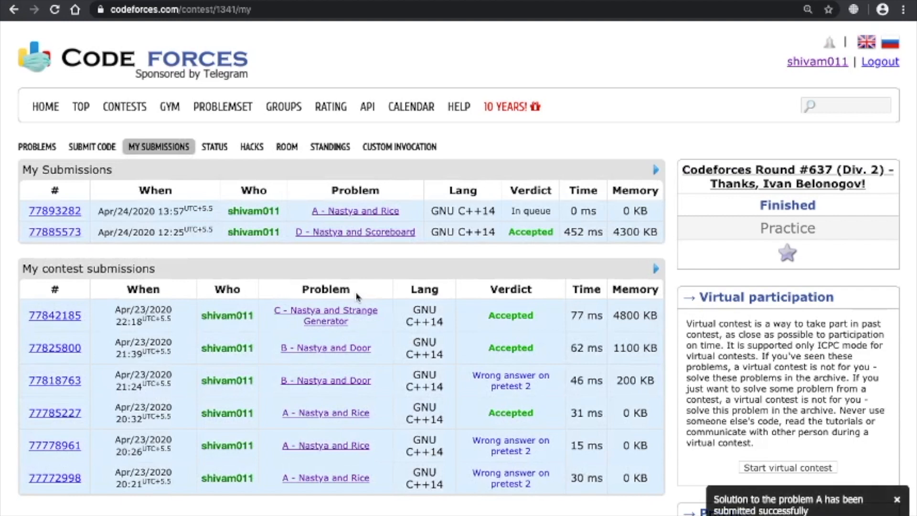
mouse_move(496, 241)
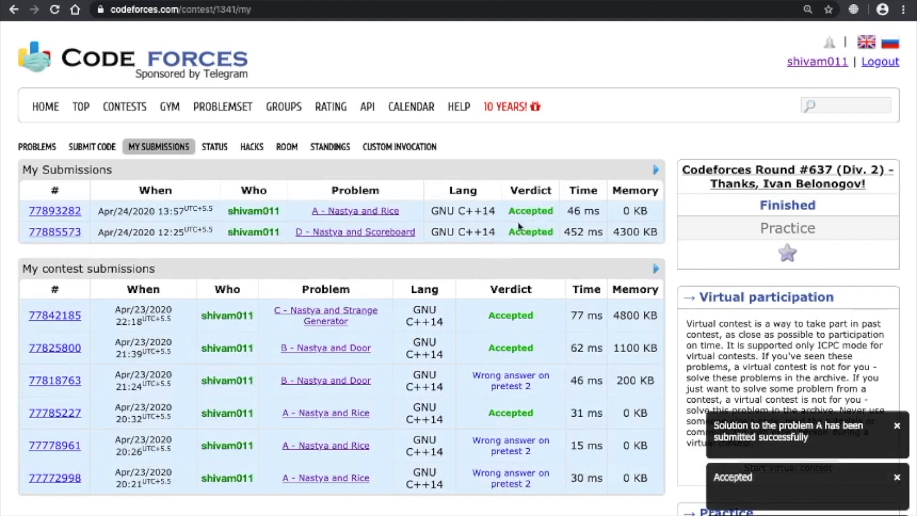
mouse_move(532, 227)
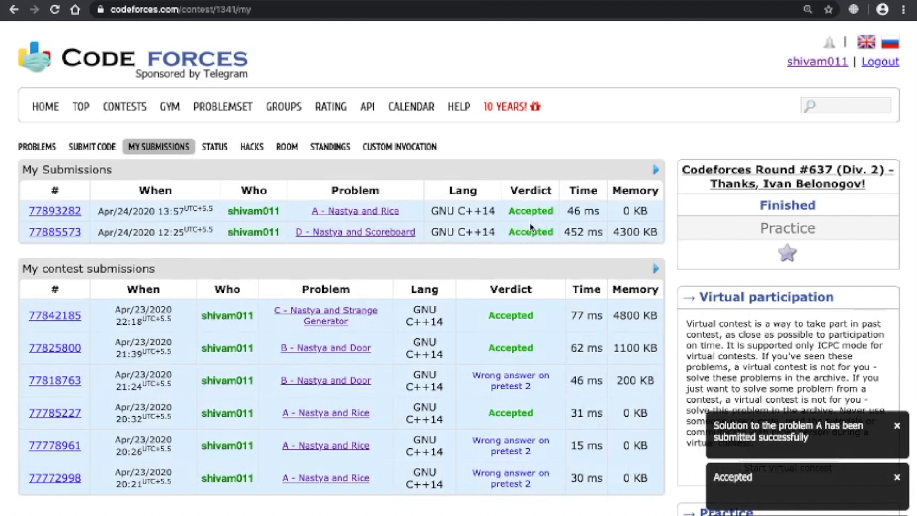